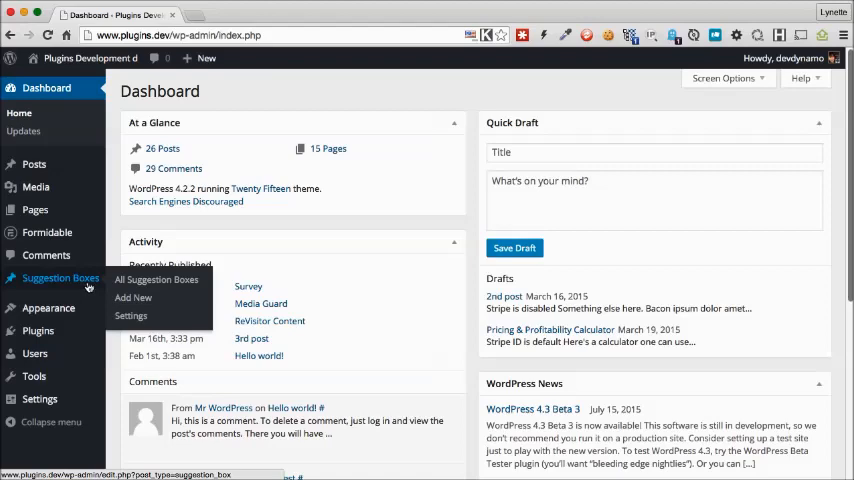
Step: Go to Suggestion Boxes > Settings in the admin sidebar
{"action": "left_click", "coordinate": [130, 316]}
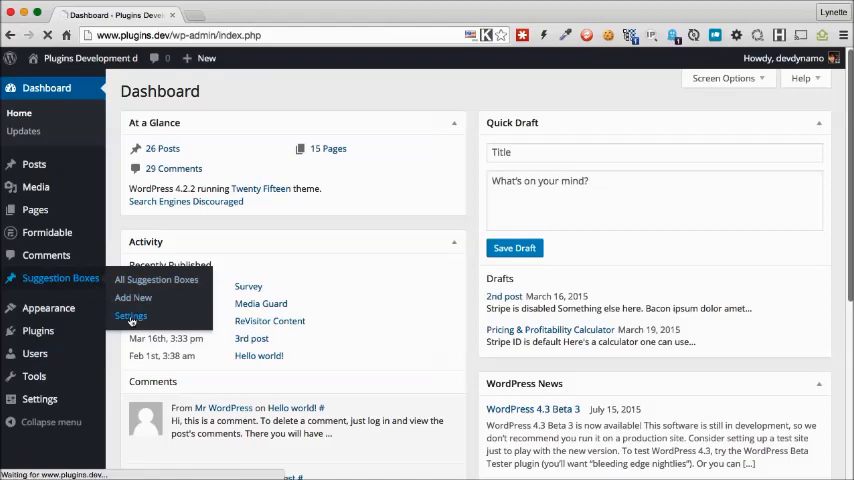
{"action": "left_click", "coordinate": [130, 316]}
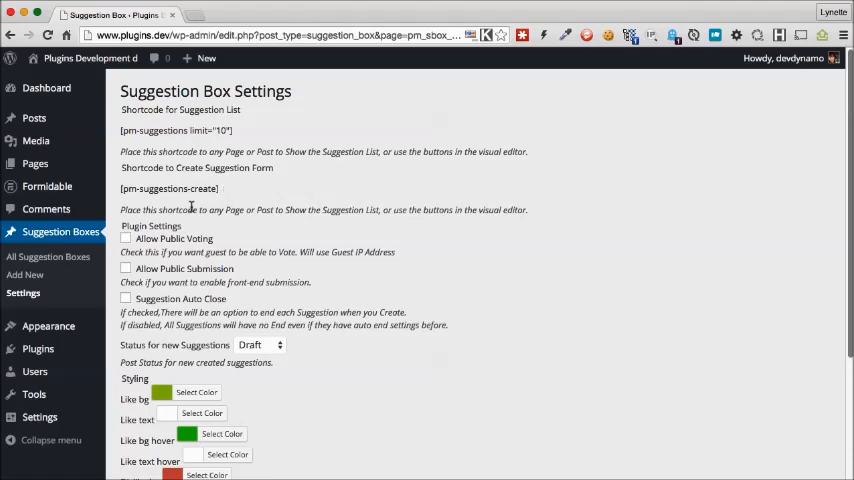
Step: Check Allow Public Voting, Allow Public Submission and Suggestion Auto Close in the plugin settings
{"action": "scroll", "scroll_direction": "down", "scroll_amount": 3}
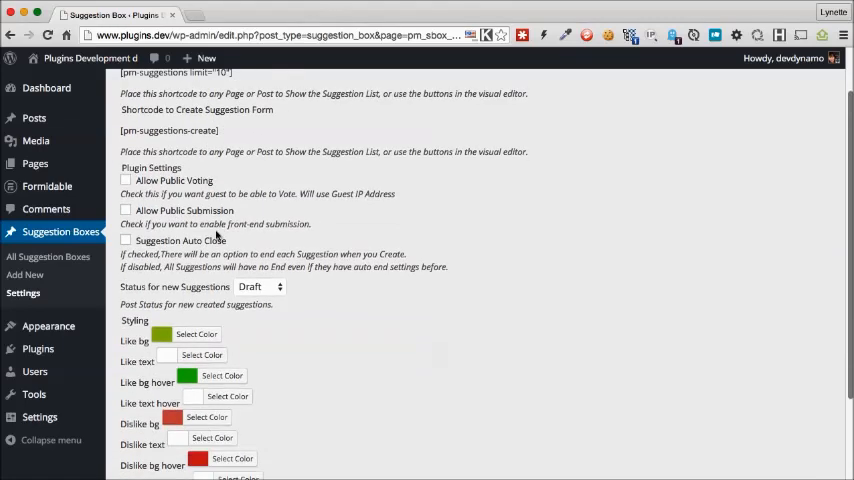
{"action": "scroll", "scroll_direction": "down", "scroll_amount": 3}
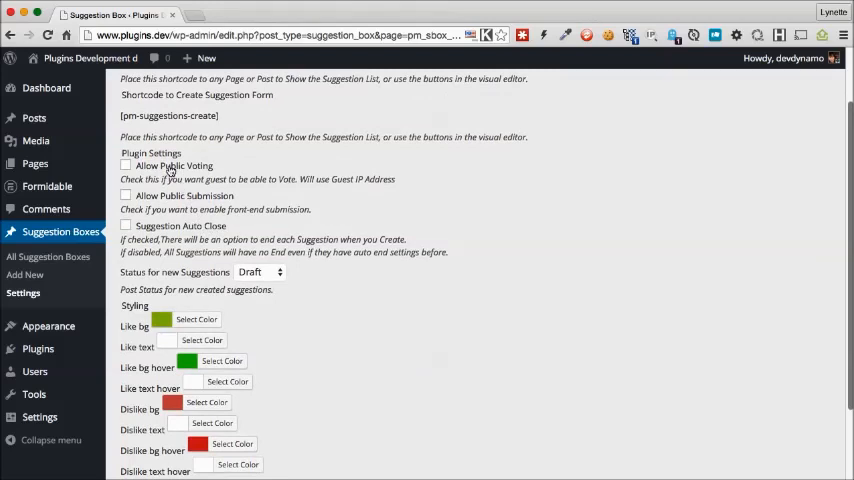
{"action": "left_click", "coordinate": [126, 165]}
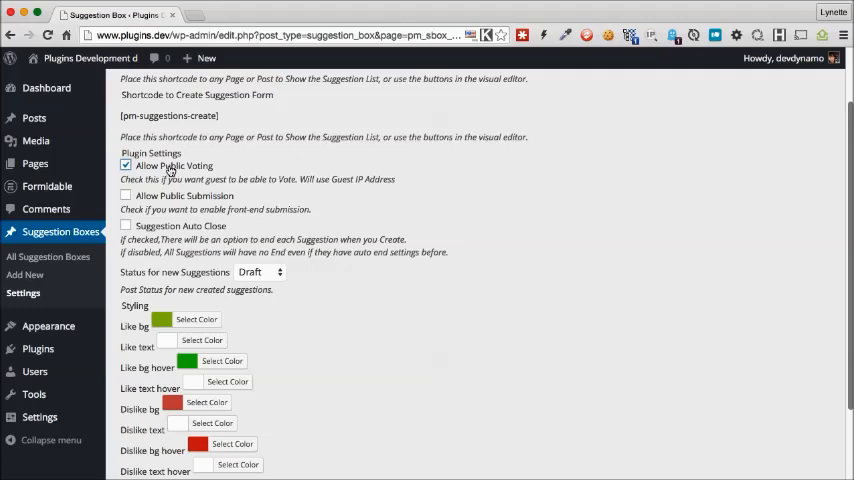
{"action": "mouse_move", "coordinate": [170, 170]}
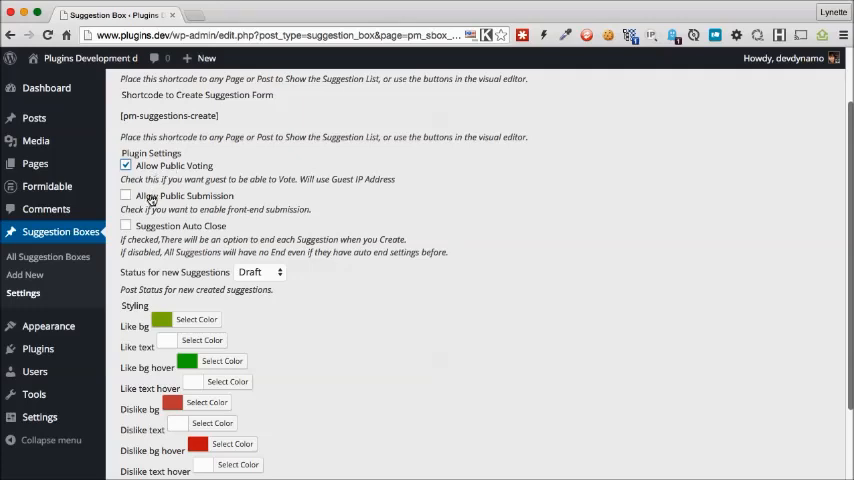
{"action": "left_click", "coordinate": [126, 195]}
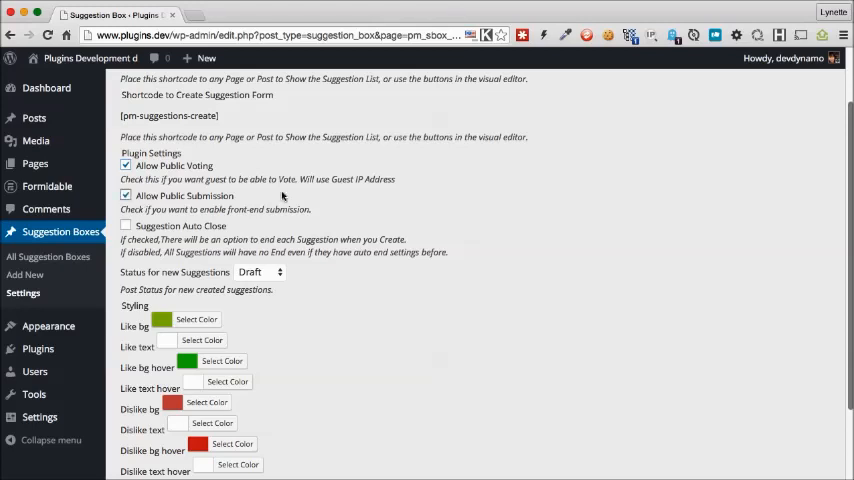
{"action": "mouse_move", "coordinate": [253, 196]}
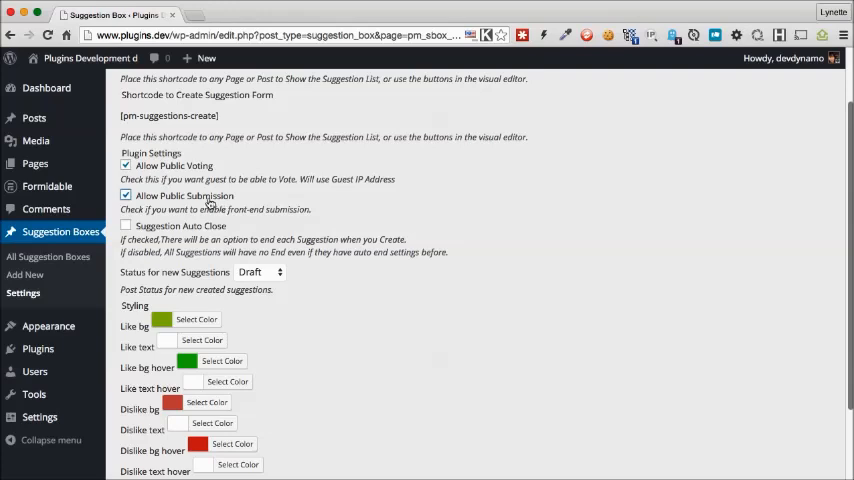
{"action": "mouse_move", "coordinate": [183, 229]}
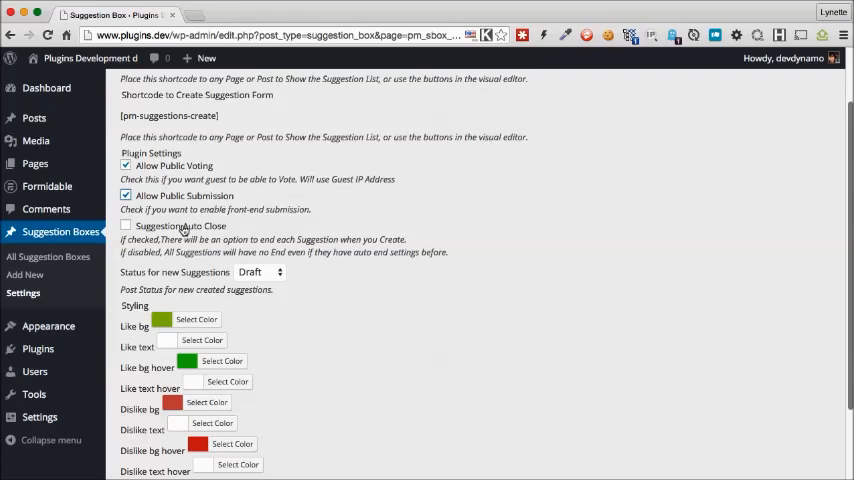
{"action": "scroll", "scroll_direction": "down", "scroll_amount": 3}
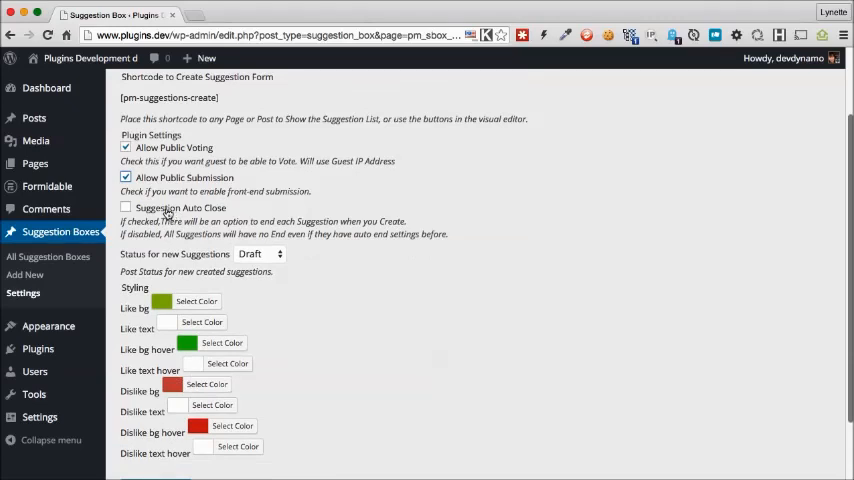
{"action": "left_click", "coordinate": [126, 207]}
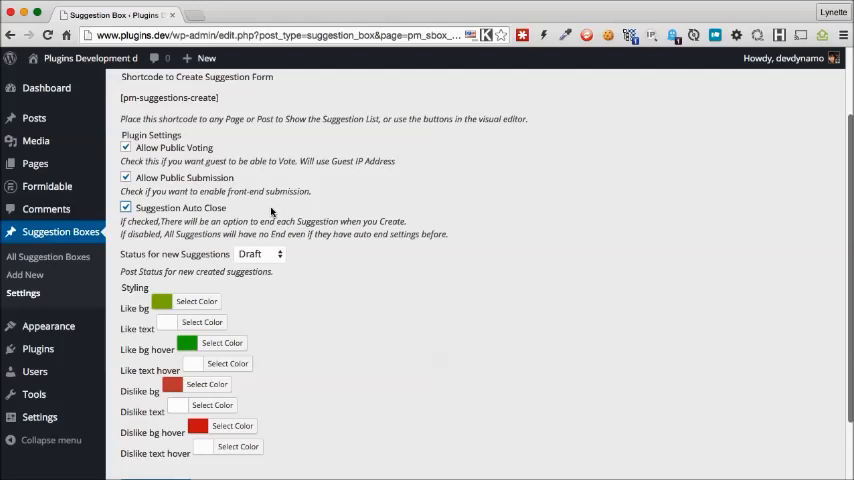
{"action": "scroll", "scroll_direction": "down", "scroll_amount": 3}
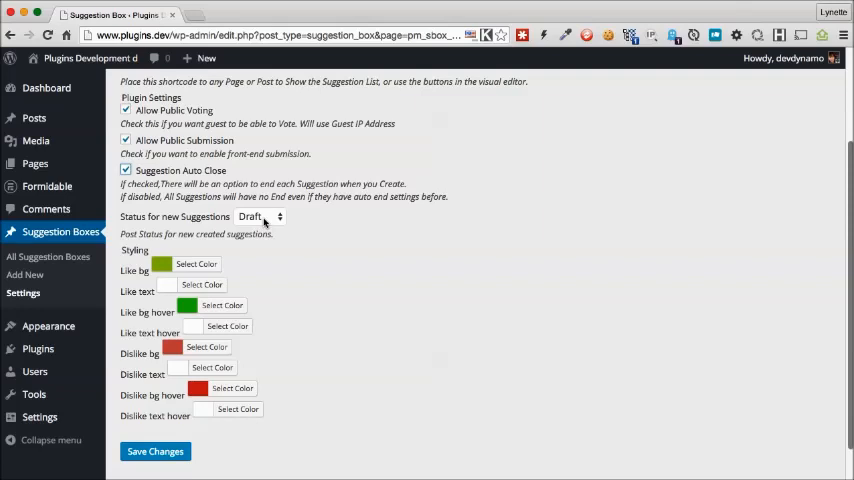
Step: Change 'Status for new Suggestions' from Draft to Publish and save the settings
{"action": "left_click", "coordinate": [258, 217]}
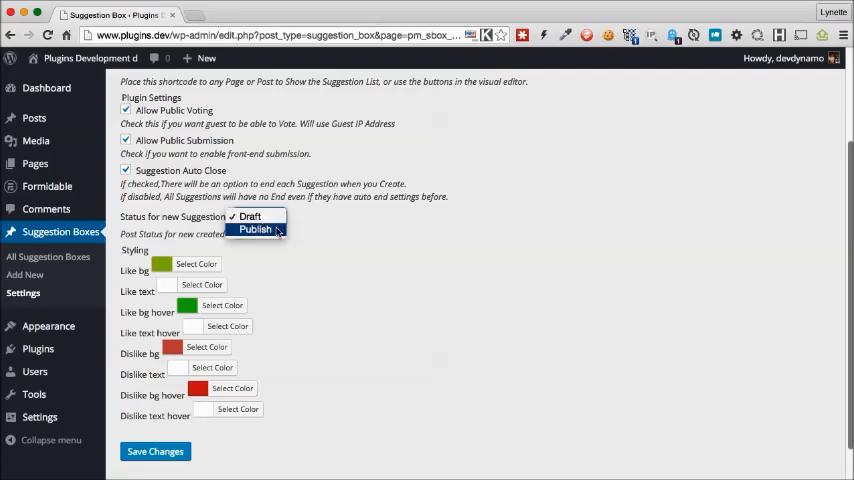
{"action": "left_click", "coordinate": [254, 229]}
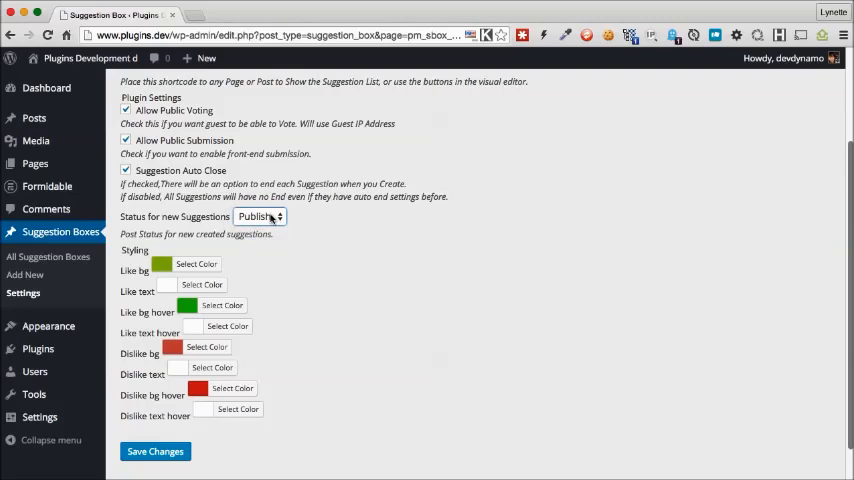
{"action": "left_click", "coordinate": [258, 216]}
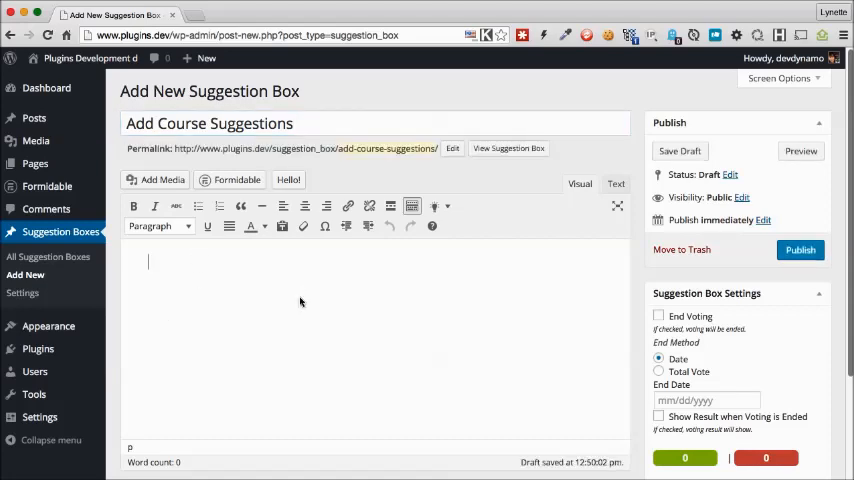
Step: Publish 'Add Course Suggestions' with its course-suggestion question, ending voting at 4 total votes
{"action": "type", "text": "Would you like to have a place to submit course suggestions and vote for the courses you'd like to see?"}
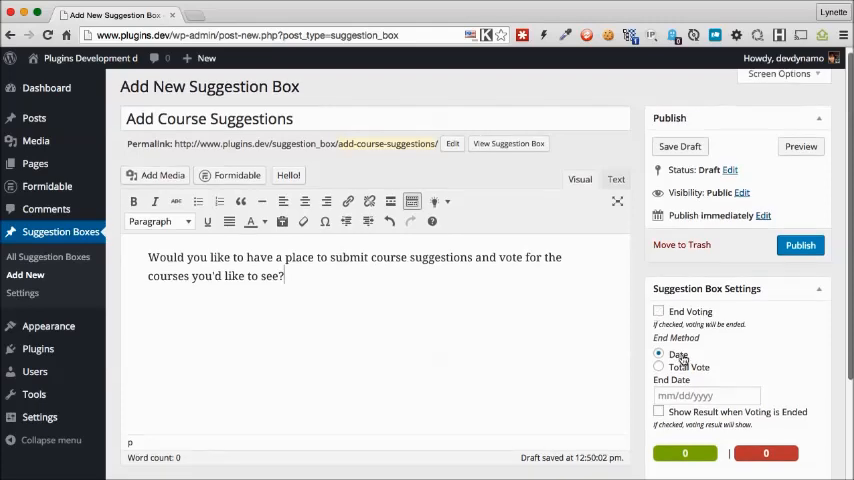
{"action": "left_click", "coordinate": [705, 395]}
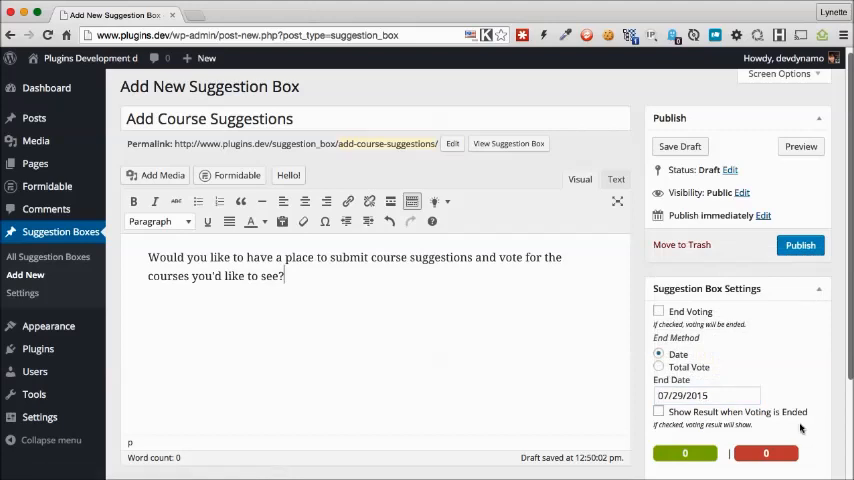
{"action": "left_click", "coordinate": [658, 367]}
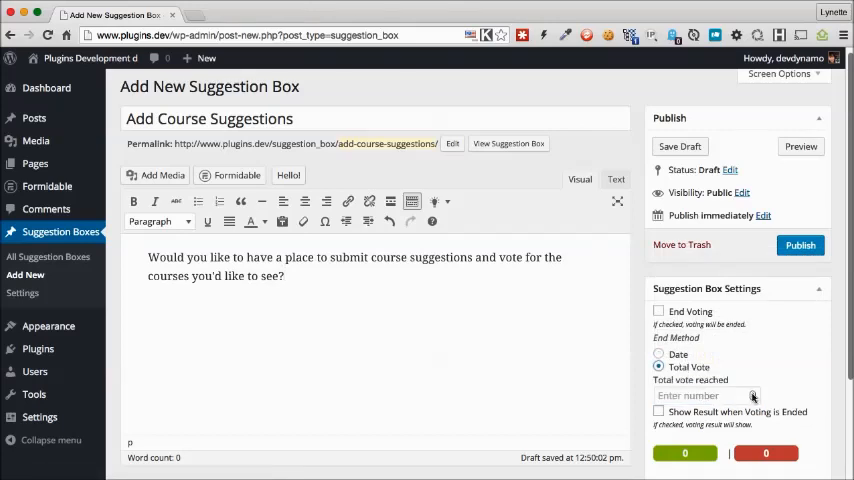
{"action": "type", "text": "4"}
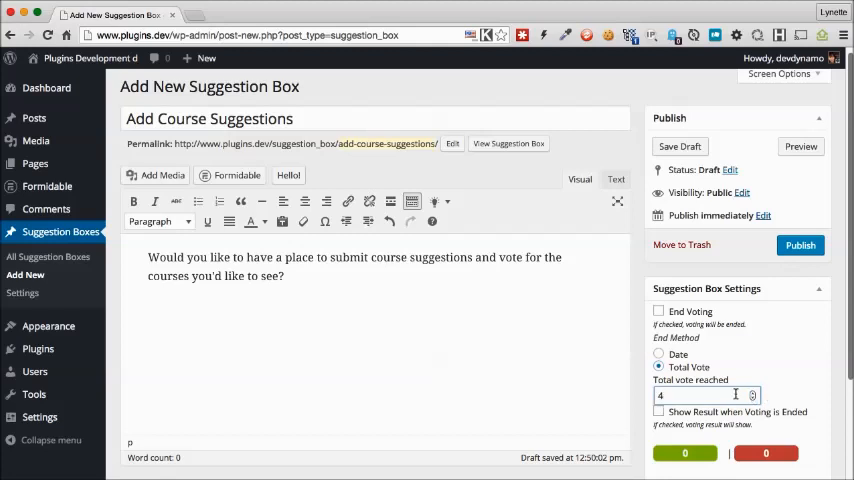
{"action": "type", "text": "10"}
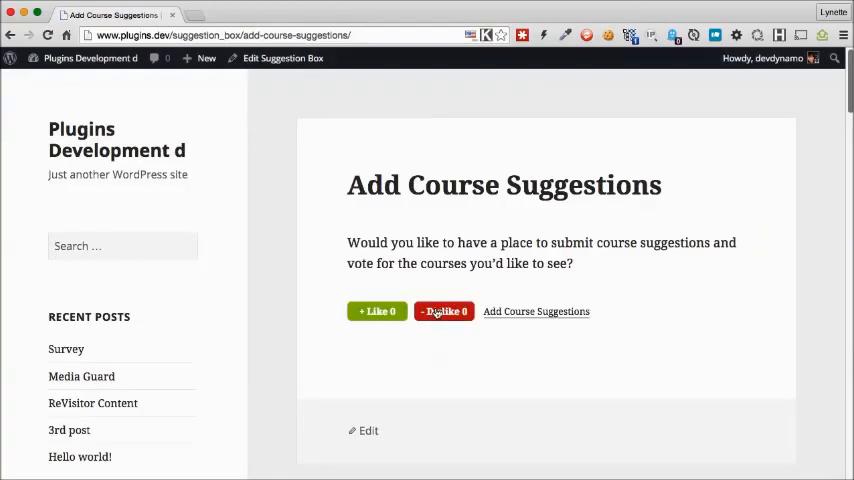
Step: Vote Dislike on the live Add Course Suggestions page
{"action": "left_click", "coordinate": [444, 311]}
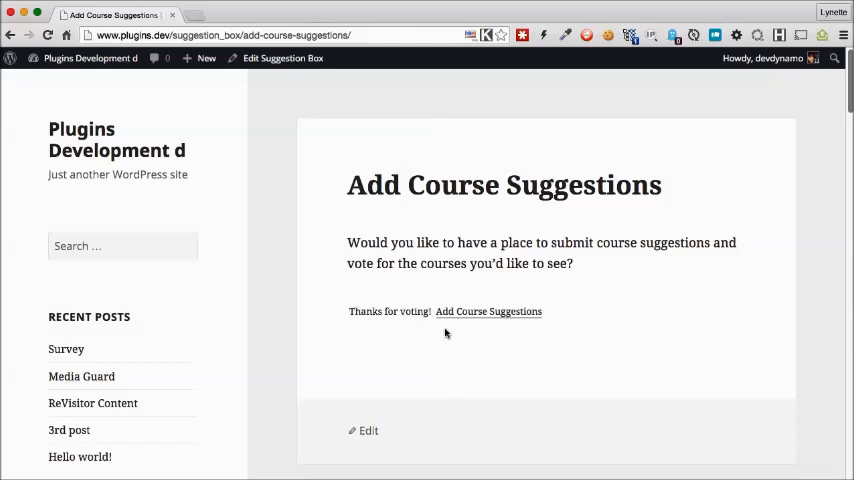
{"action": "mouse_move", "coordinate": [437, 339]}
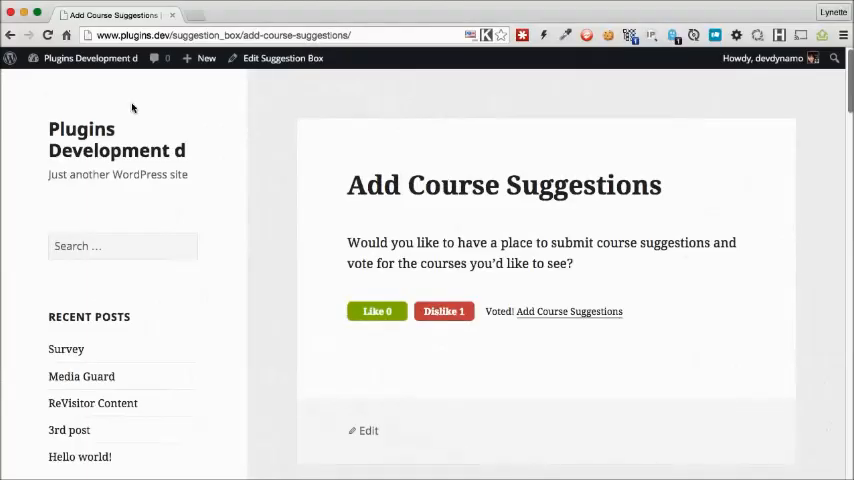
{"action": "mouse_move", "coordinate": [285, 91]}
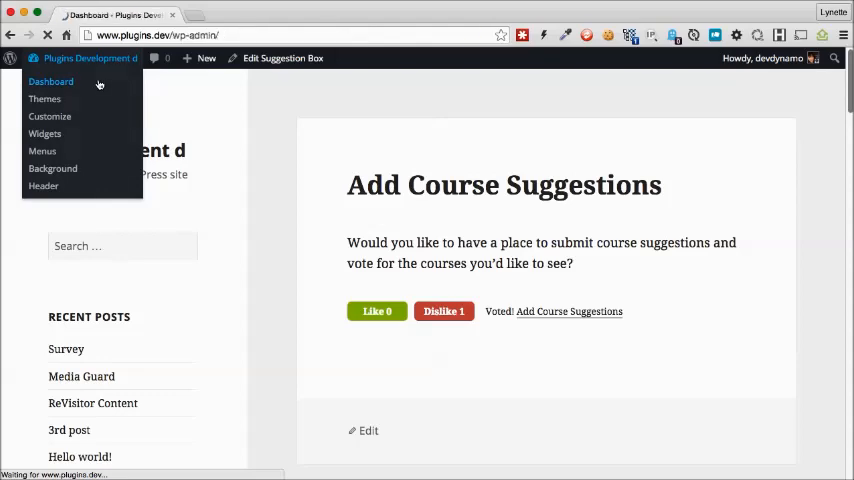
Step: Create page 'Send Us Your Suggestions' opening with 'We'd like to hear from you. What would you like to see on this site?'
{"action": "left_click", "coordinate": [51, 81]}
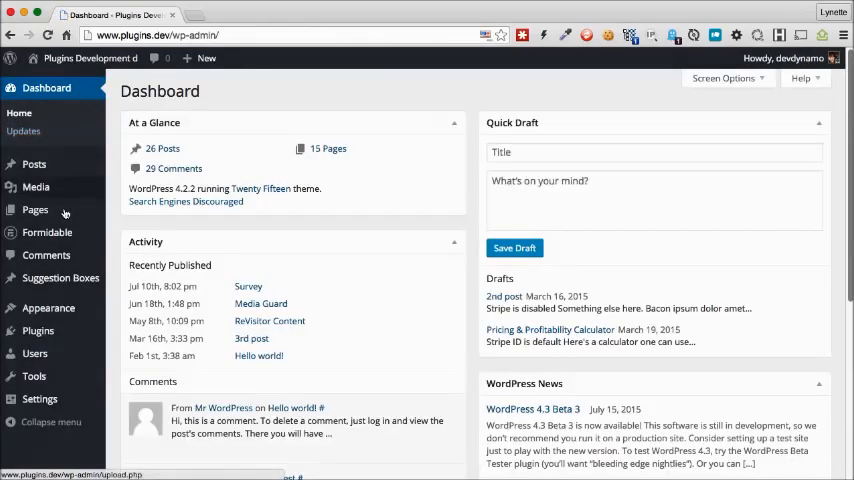
{"action": "mouse_move", "coordinate": [35, 210]}
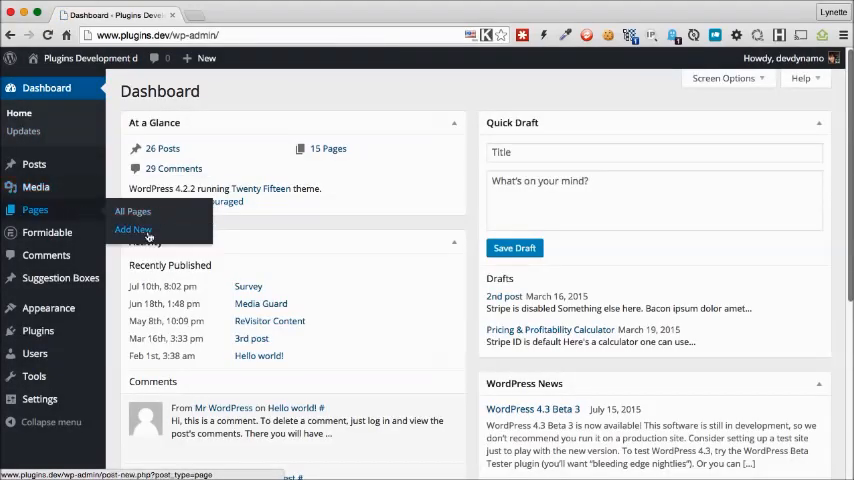
{"action": "left_click", "coordinate": [132, 230]}
{"action": "type", "text": "Send Us Your Suggestions"}
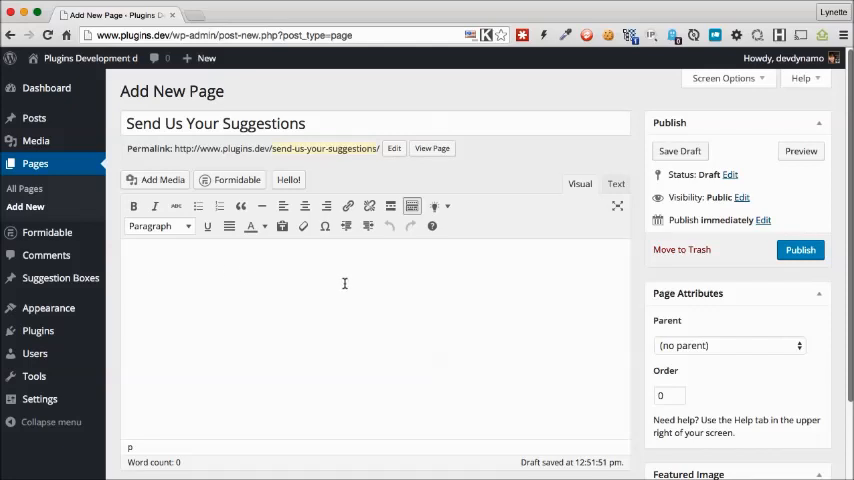
{"action": "type", "text": "We'd"}
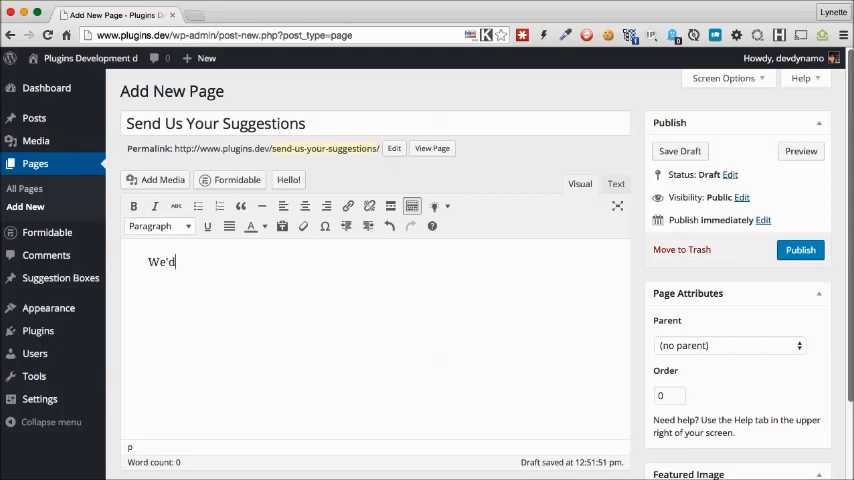
{"action": "type", "text": "like to hear from you. What would you like to see on this site?"}
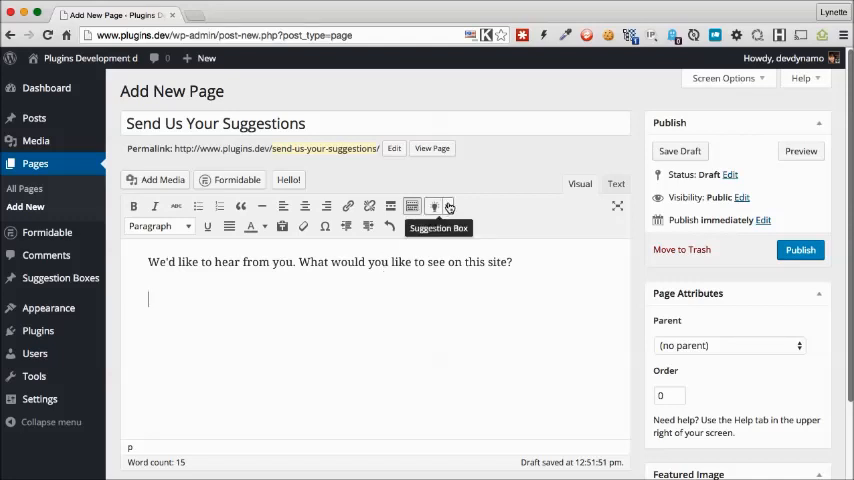
Step: Insert the Suggestion Box form, preview and remove it, then insert the form again
{"action": "left_click", "coordinate": [434, 207]}
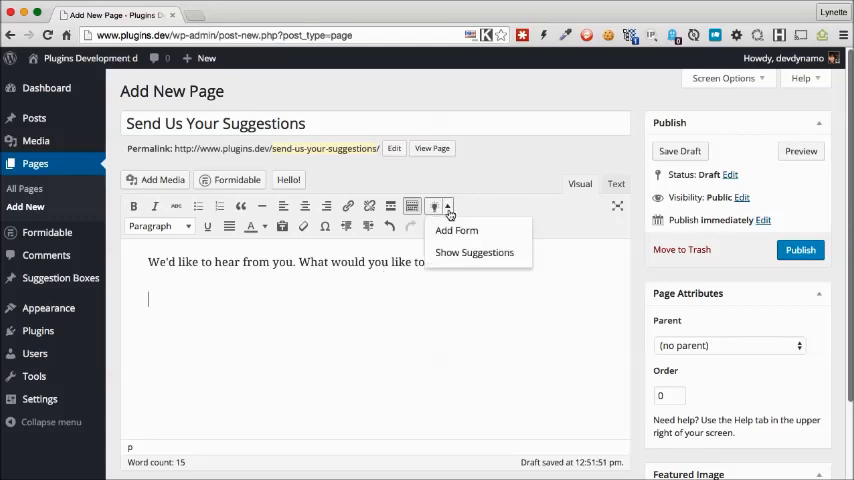
{"action": "left_click", "coordinate": [456, 230]}
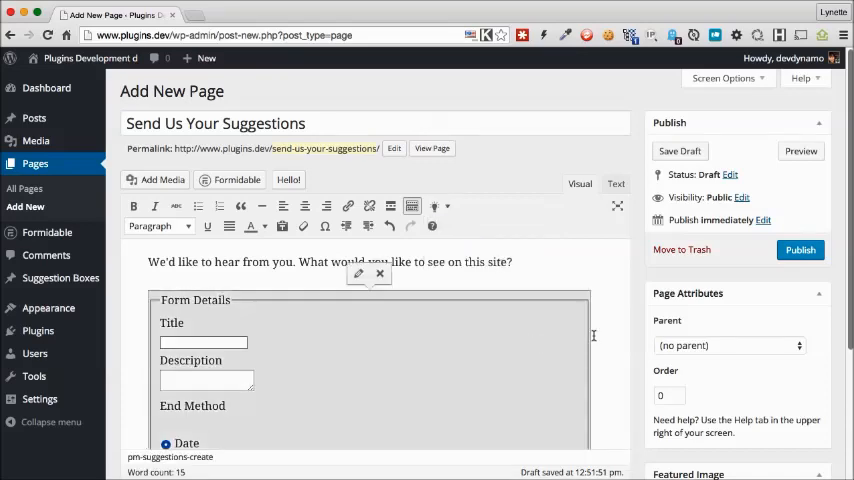
{"action": "scroll", "scroll_direction": "down", "scroll_amount": 3}
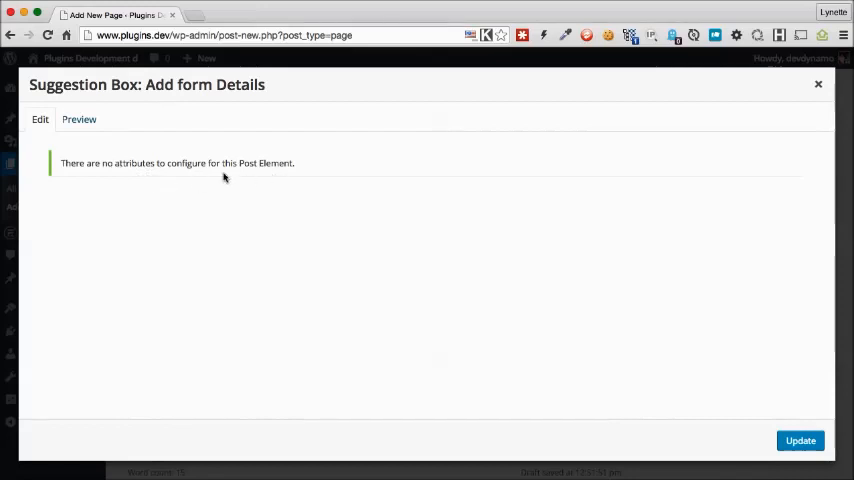
{"action": "mouse_move", "coordinate": [132, 172]}
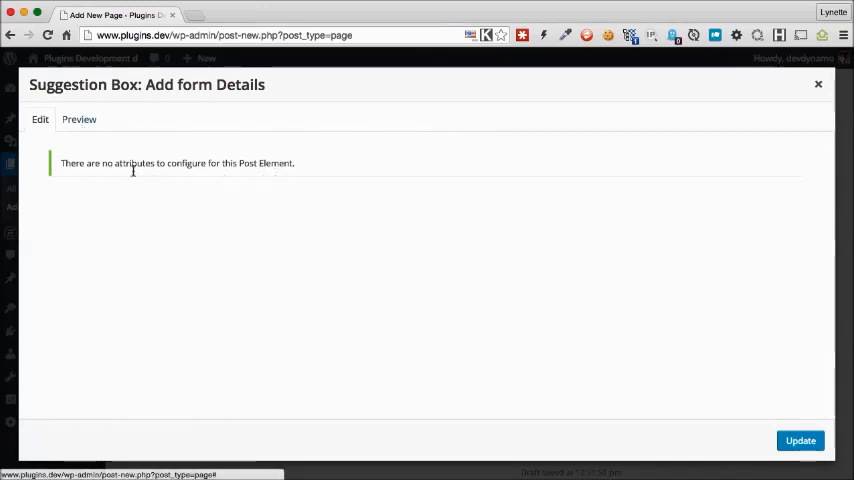
{"action": "left_click", "coordinate": [79, 119]}
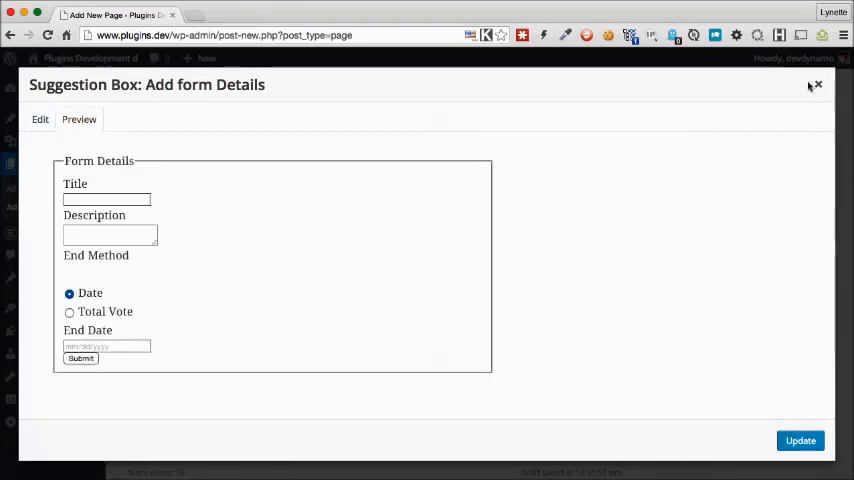
{"action": "left_click", "coordinate": [817, 85]}
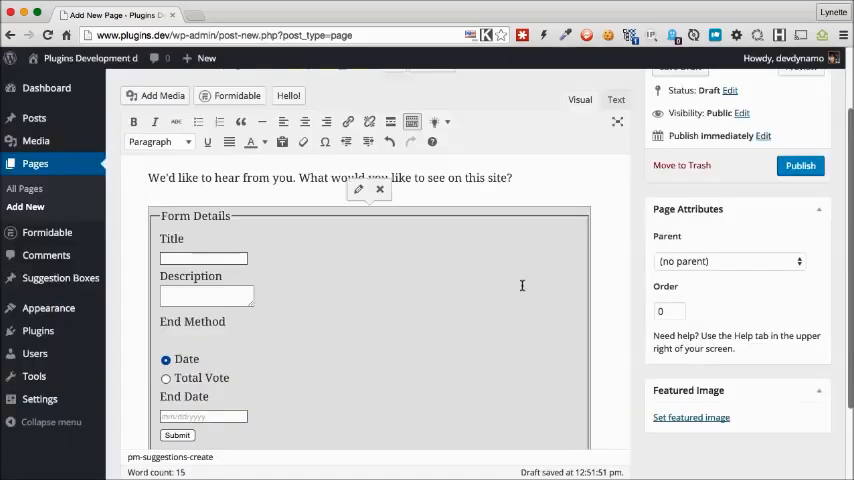
{"action": "mouse_move", "coordinate": [380, 189]}
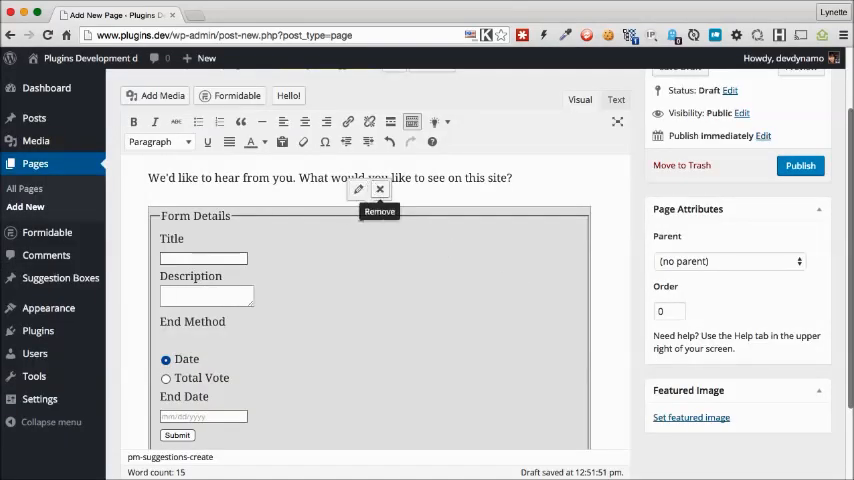
{"action": "mouse_move", "coordinate": [385, 198]}
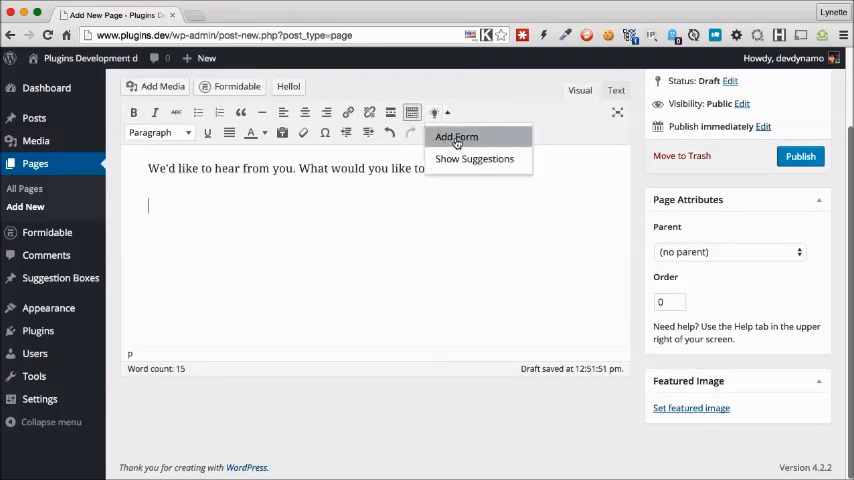
{"action": "left_click", "coordinate": [457, 137]}
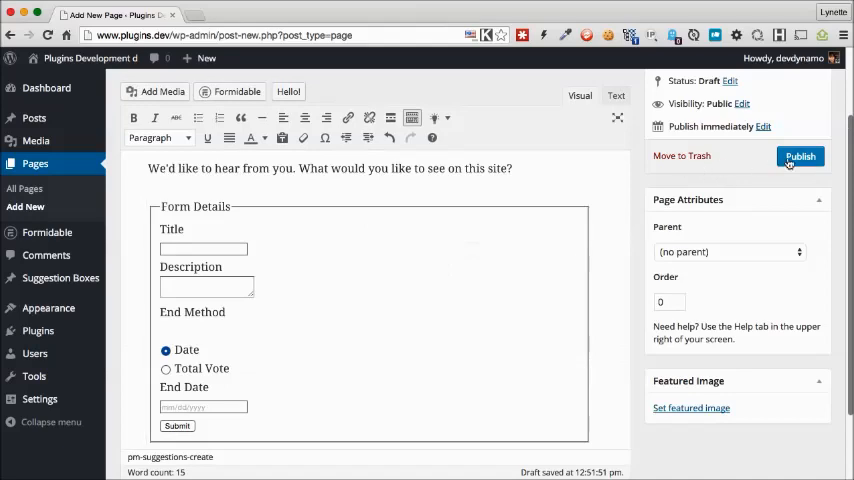
Step: Publish the Send Us Your Suggestions page and view it on the site
{"action": "left_click", "coordinate": [800, 156]}
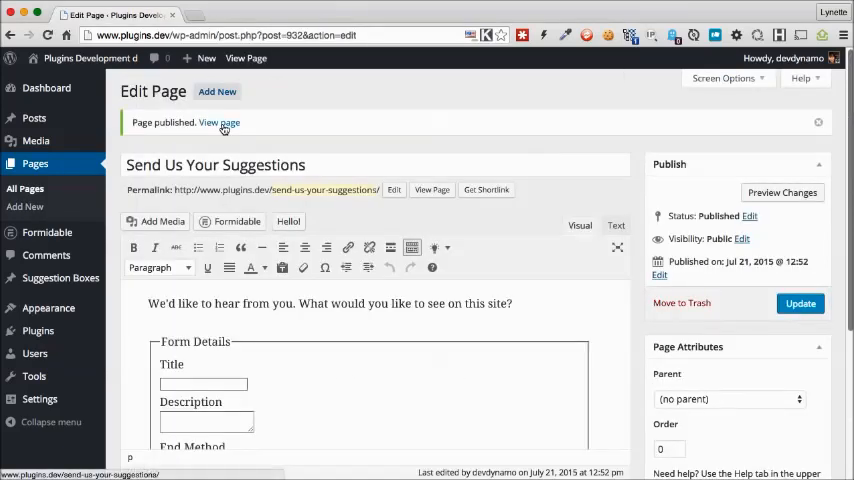
{"action": "left_click", "coordinate": [219, 122]}
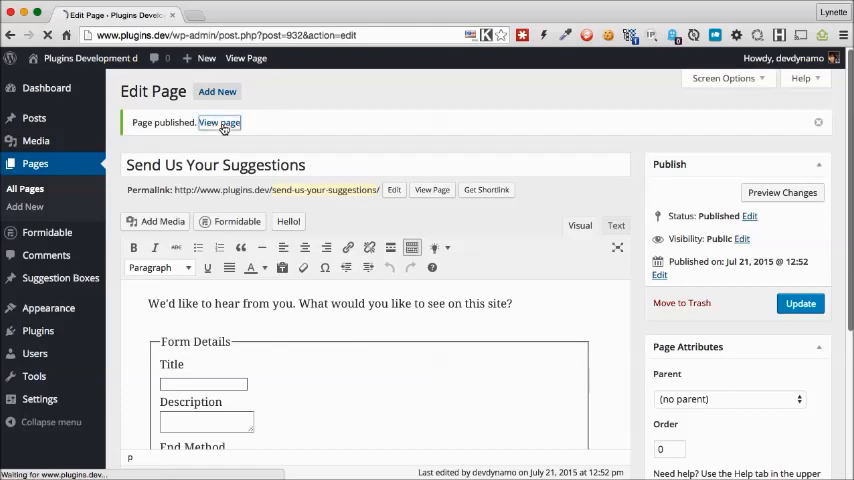
{"action": "left_click", "coordinate": [218, 122]}
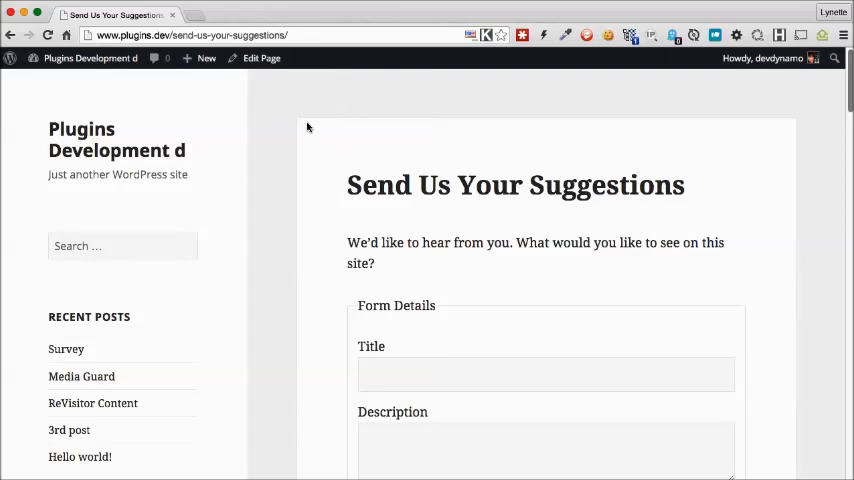
{"action": "mouse_move", "coordinate": [433, 280]}
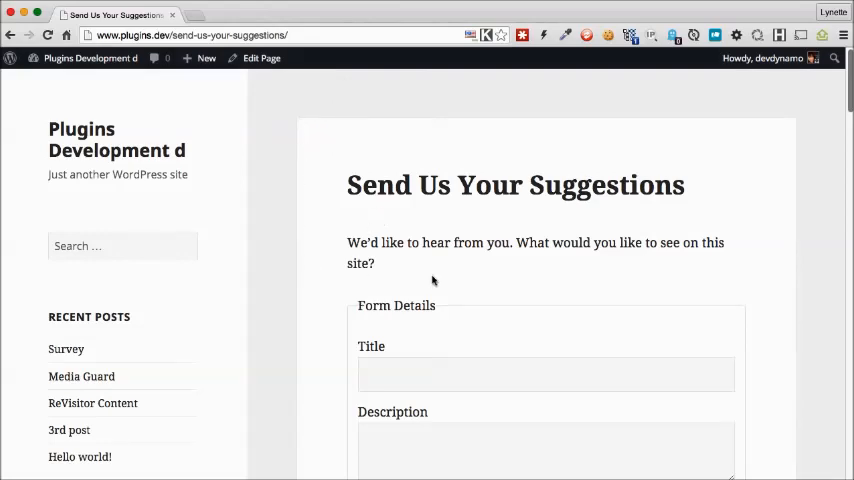
{"action": "scroll", "scroll_direction": "down", "scroll_amount": 3}
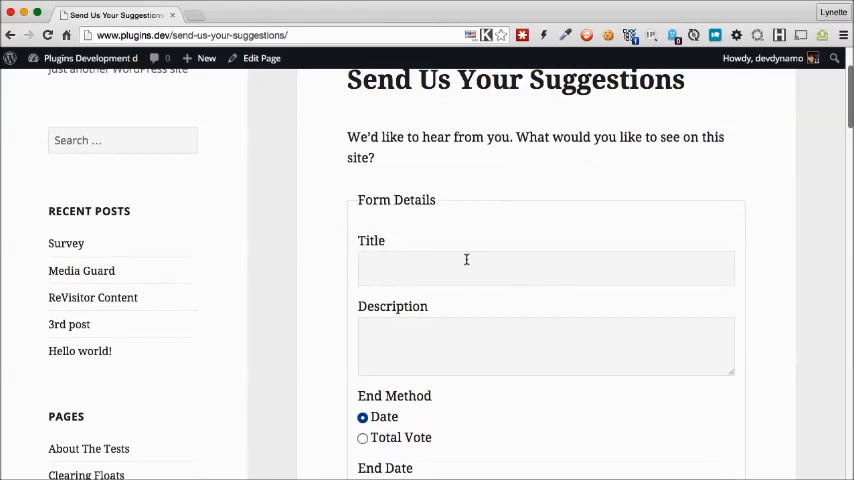
Step: Submit a 'Twitter Traffic' suggestion about Twitter traffic and leads, ending 07/31/2015
{"action": "left_click", "coordinate": [545, 268]}
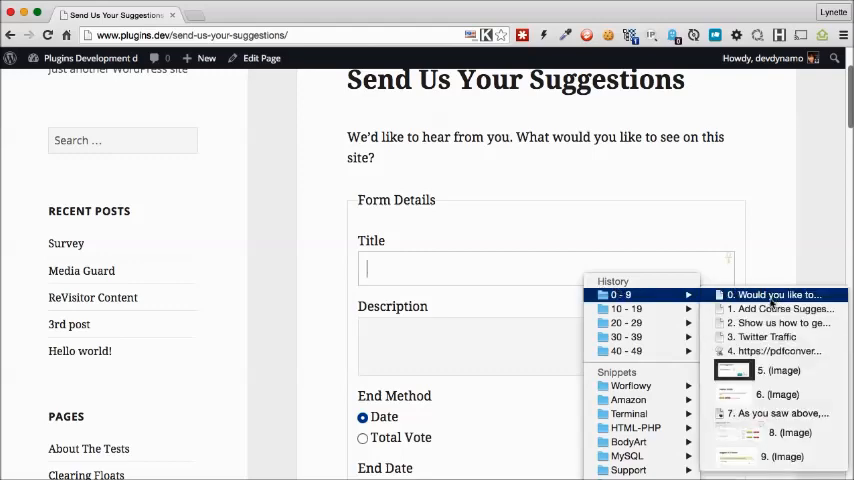
{"action": "left_click", "coordinate": [767, 337]}
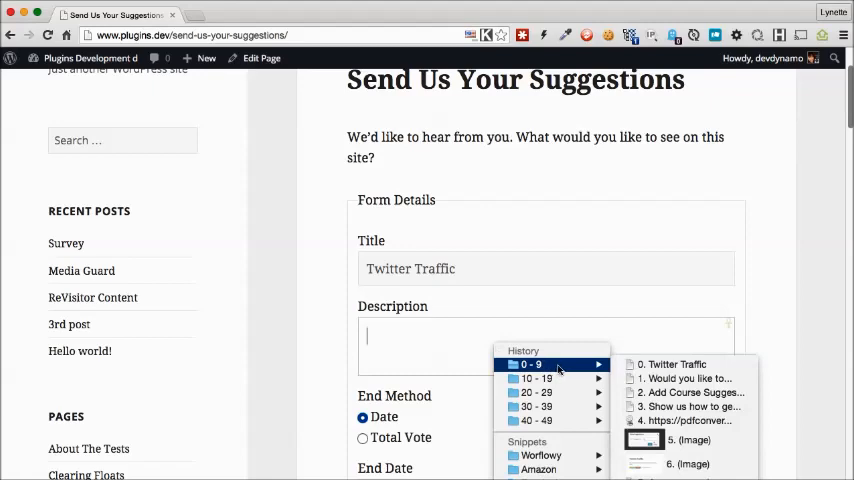
{"action": "mouse_move", "coordinate": [690, 406]}
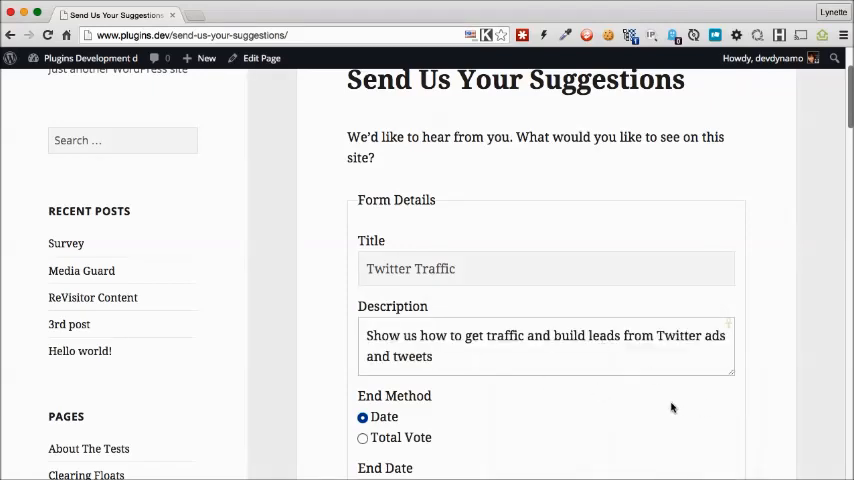
{"action": "scroll", "scroll_direction": "down", "scroll_amount": 3}
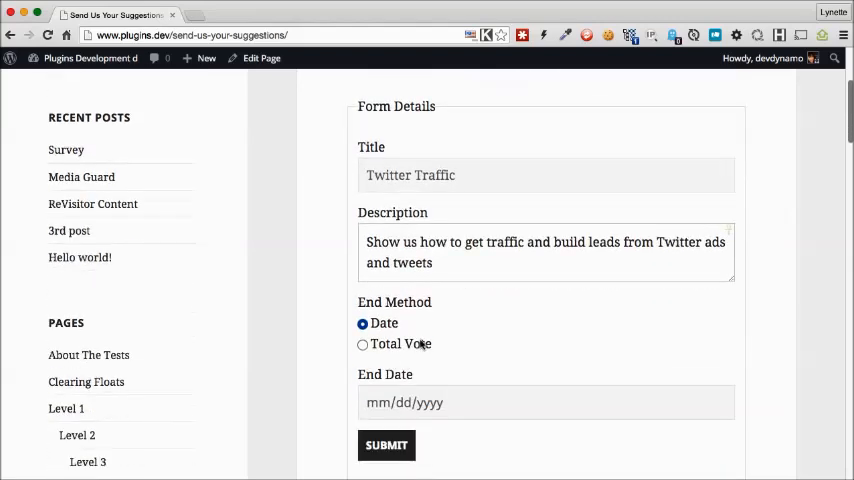
{"action": "mouse_move", "coordinate": [420, 344]}
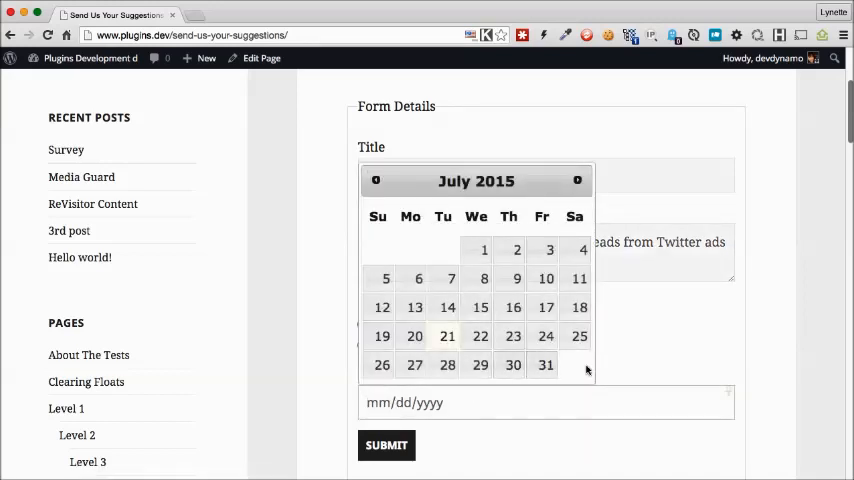
{"action": "left_click", "coordinate": [545, 364]}
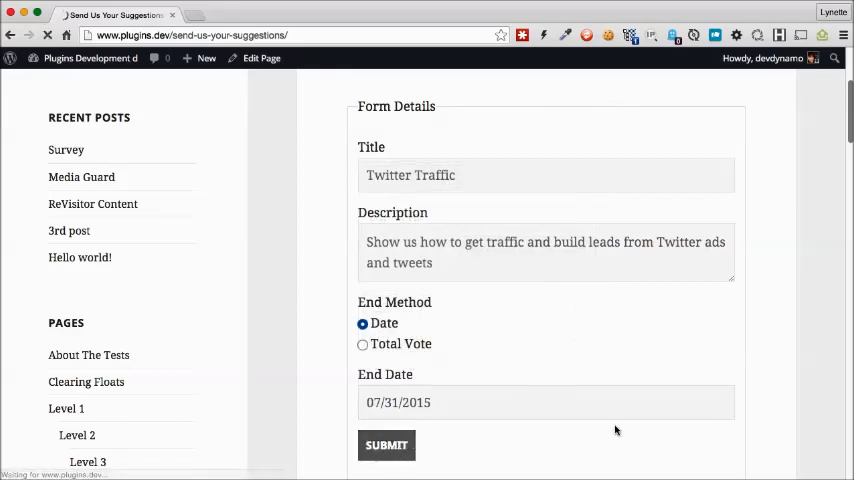
{"action": "left_click", "coordinate": [386, 445]}
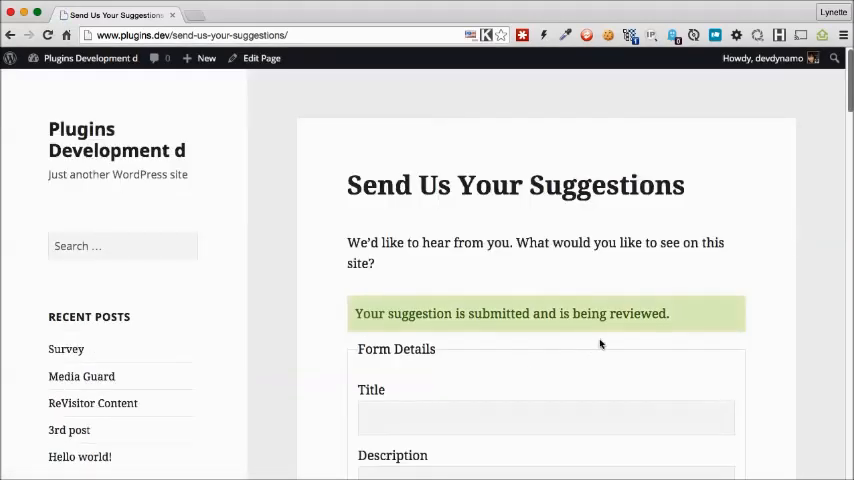
{"action": "mouse_move", "coordinate": [383, 232]}
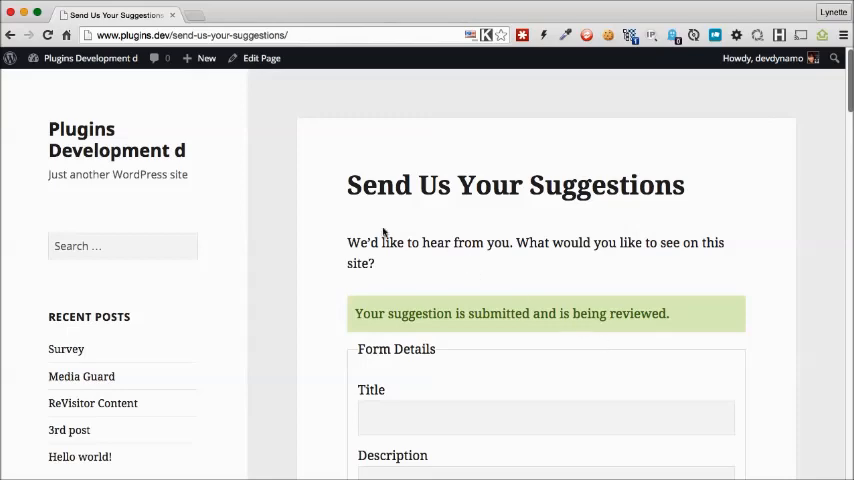
Step: Open the Twitter Traffic draft under Suggestion Boxes and publish it
{"action": "left_click", "coordinate": [85, 58]}
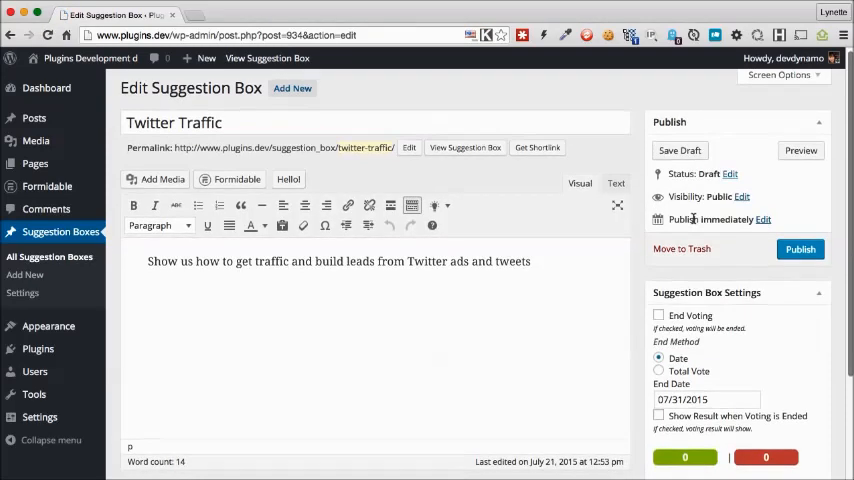
{"action": "scroll", "scroll_direction": "down", "scroll_amount": 3}
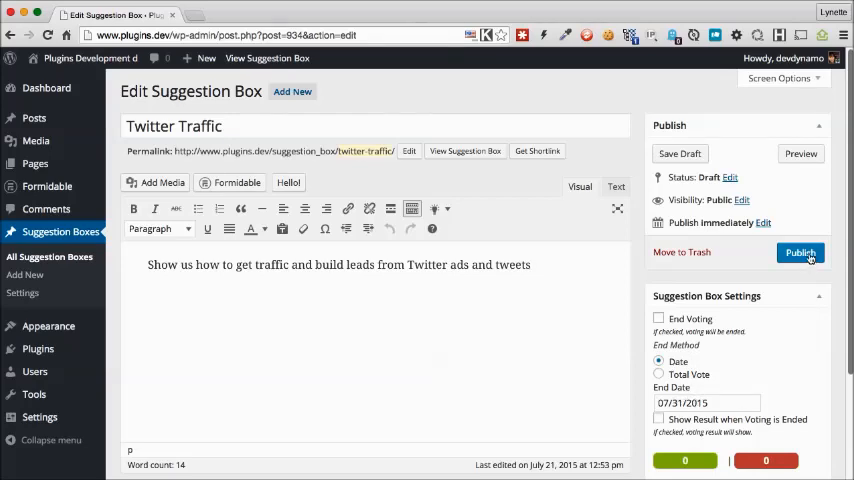
{"action": "left_click", "coordinate": [799, 252]}
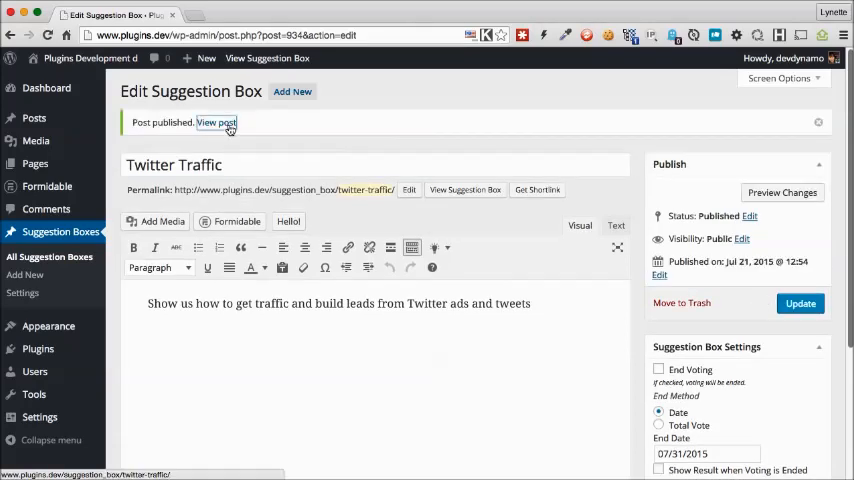
Step: View the live Twitter Traffic suggestion, cast a vote, and return to the dashboard
{"action": "left_click", "coordinate": [216, 122]}
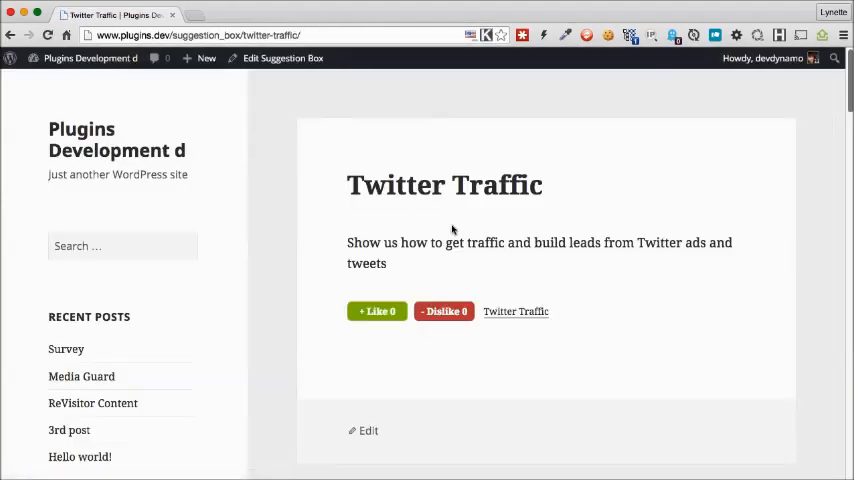
{"action": "mouse_move", "coordinate": [585, 298]}
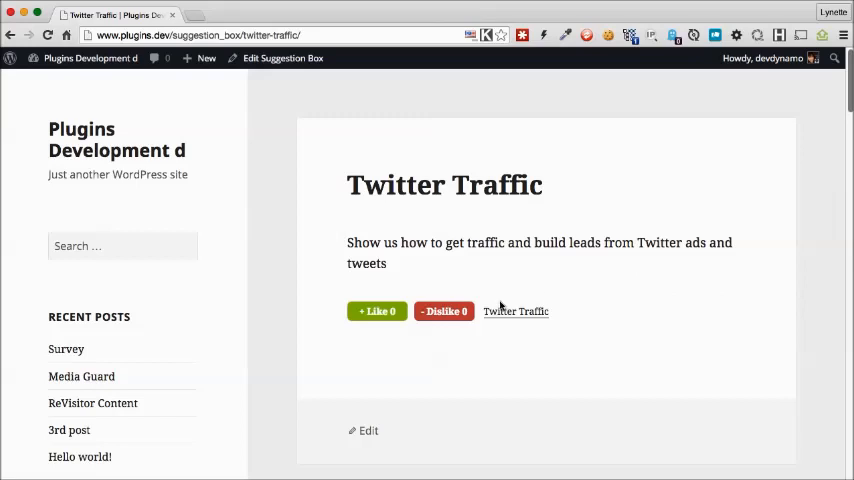
{"action": "left_click", "coordinate": [377, 311]}
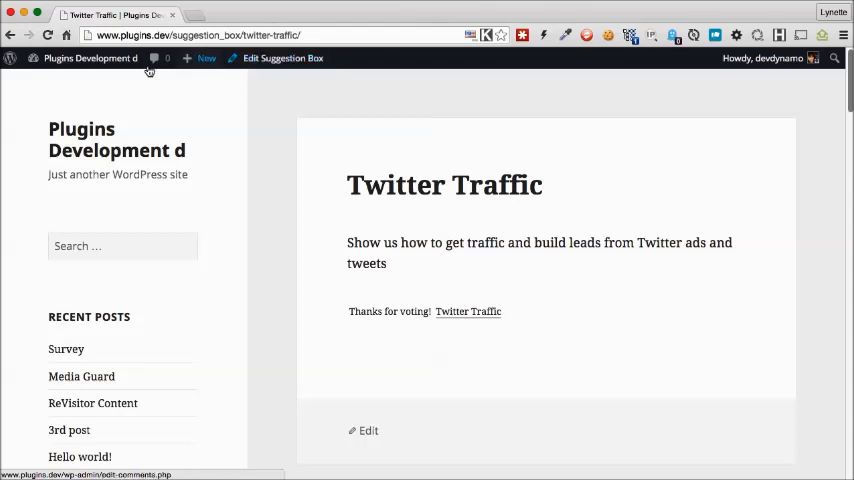
{"action": "left_click", "coordinate": [90, 57]}
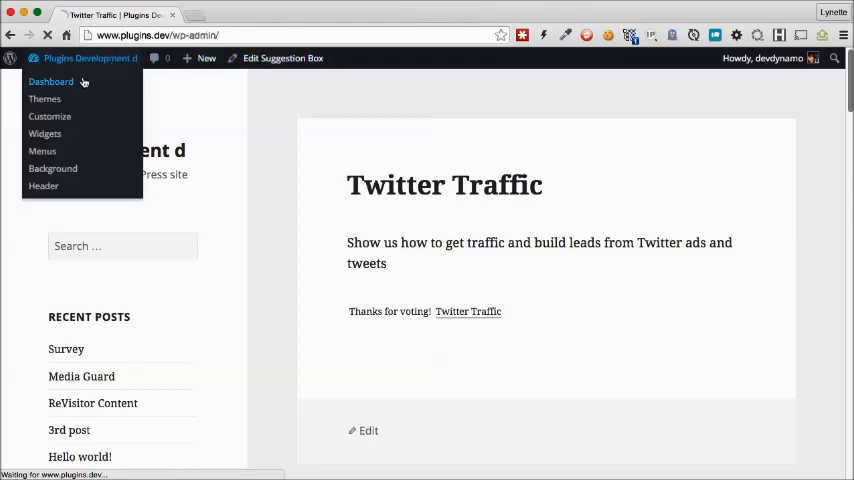
Step: Edit 'Send Us Your Suggestions' from All Pages and type 'Vote On Open Suggestions' below the form
{"action": "left_click", "coordinate": [51, 81]}
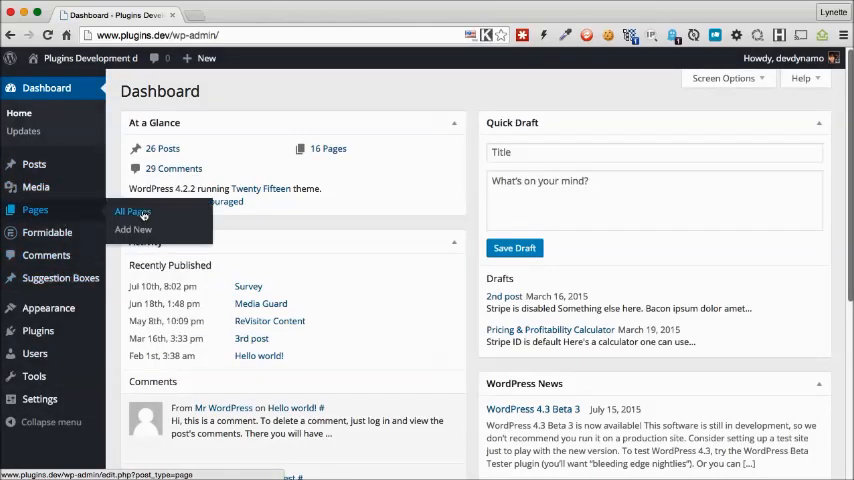
{"action": "left_click", "coordinate": [131, 211]}
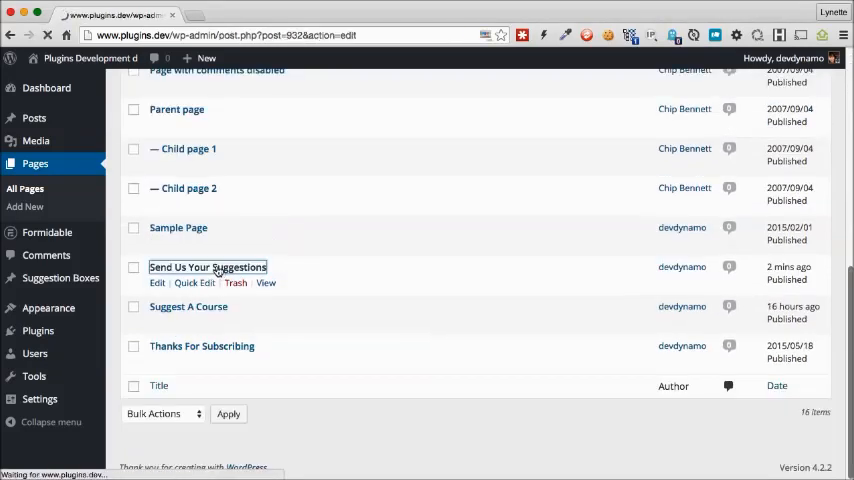
{"action": "left_click", "coordinate": [207, 267]}
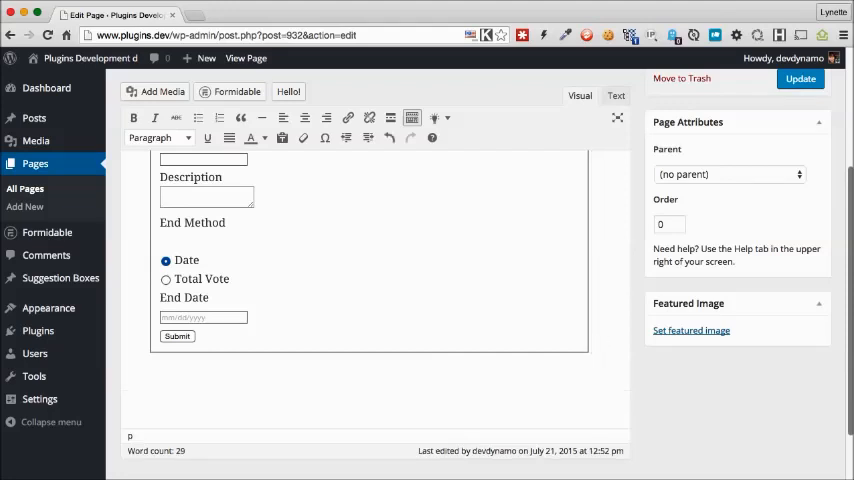
{"action": "type", "text": "Vote On Open Suggestions"}
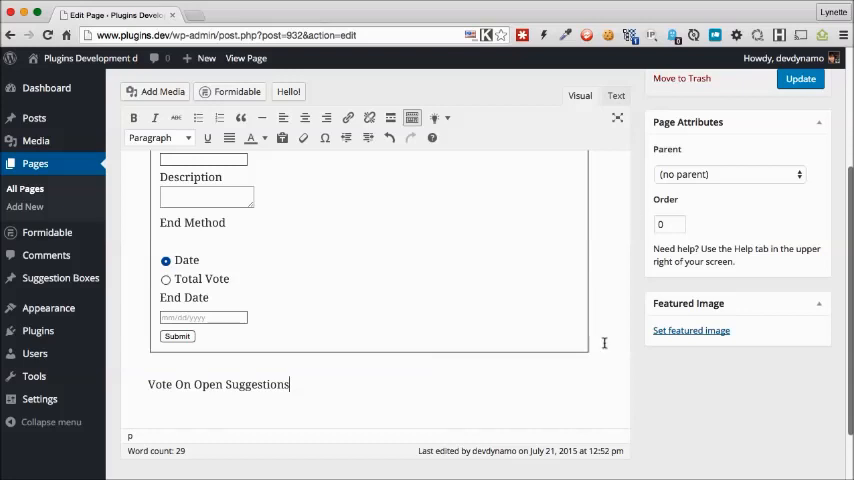
Step: Format 'Vote On Open Suggestions' as Heading 2, insert a 5-suggestion Show Suggestions list, and update
{"action": "left_click", "coordinate": [158, 137]}
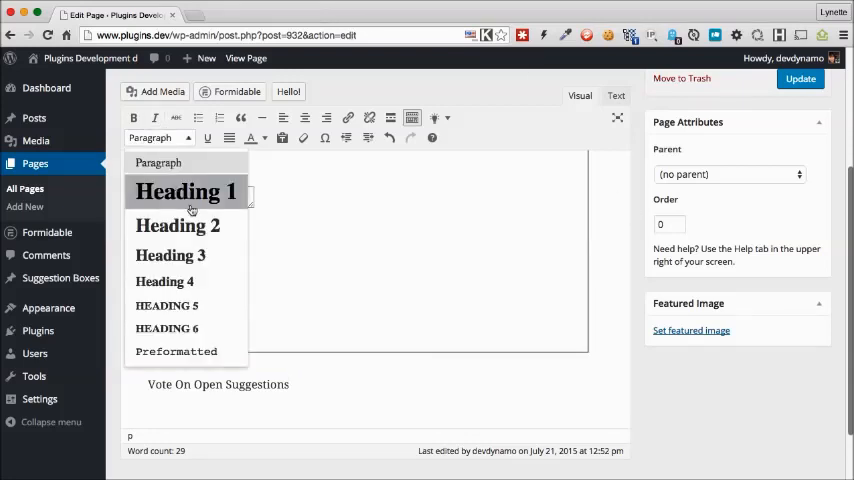
{"action": "left_click", "coordinate": [186, 191]}
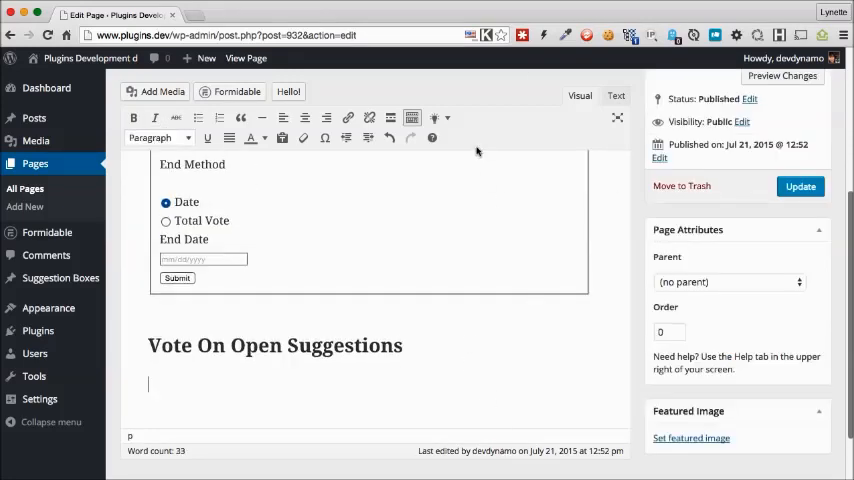
{"action": "mouse_move", "coordinate": [434, 118]}
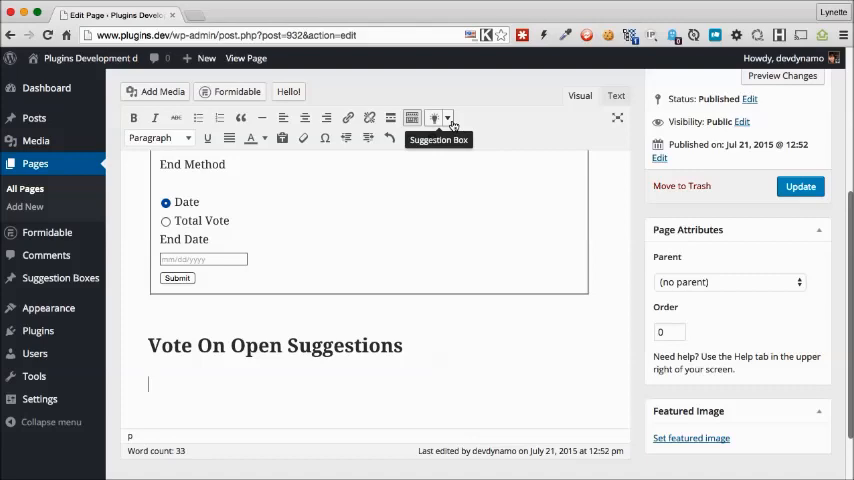
{"action": "left_click", "coordinate": [433, 118]}
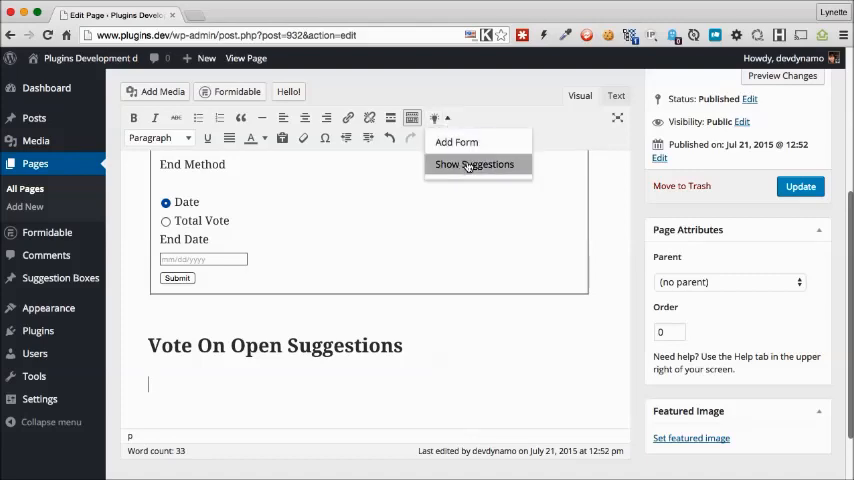
{"action": "left_click", "coordinate": [473, 164]}
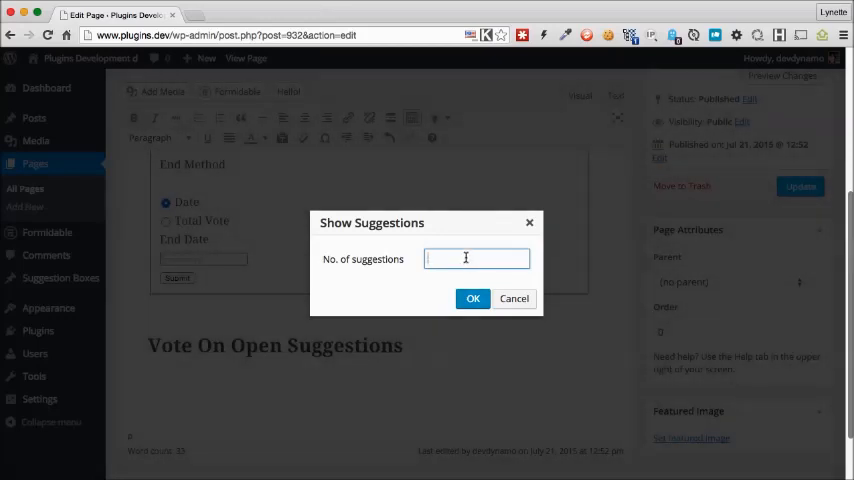
{"action": "type", "text": "5"}
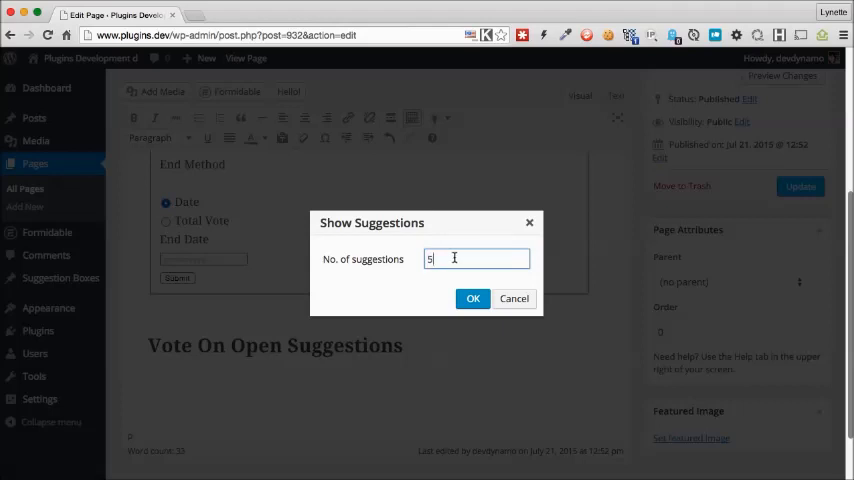
{"action": "left_click", "coordinate": [472, 298]}
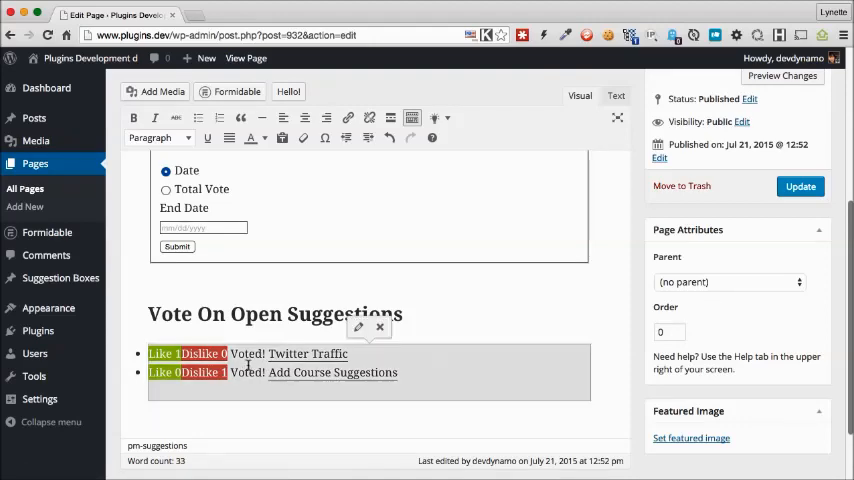
{"action": "left_click", "coordinate": [358, 327]}
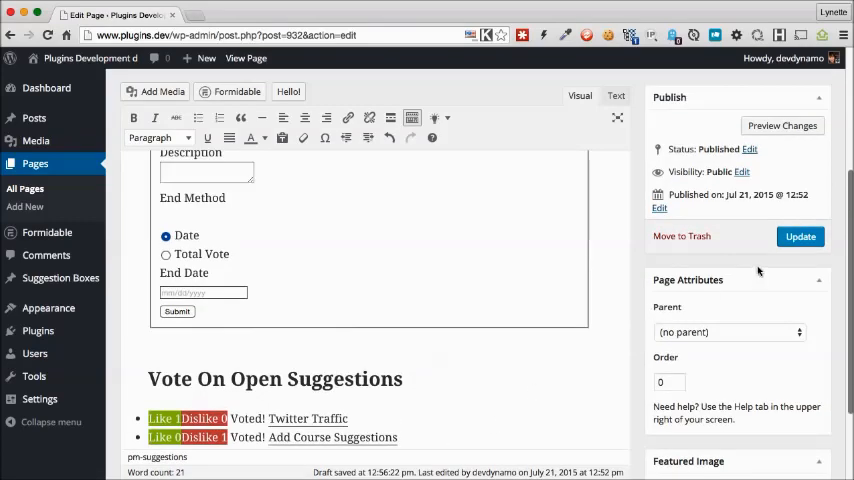
{"action": "left_click", "coordinate": [800, 236]}
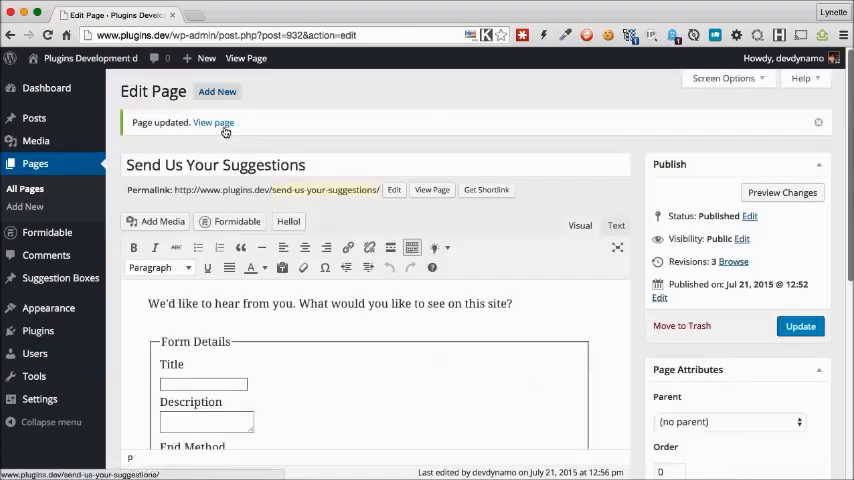
Step: View the live page, scroll to the suggestions list, and open Add Course Suggestions
{"action": "left_click", "coordinate": [213, 122]}
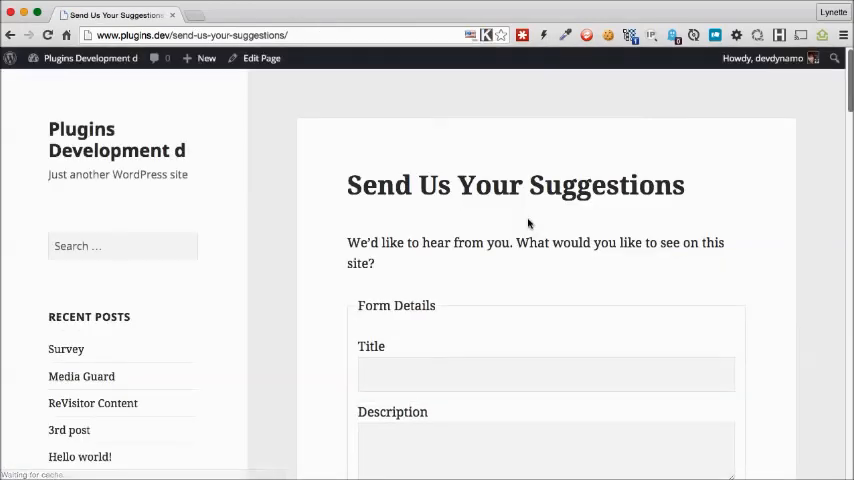
{"action": "scroll", "scroll_direction": "down", "scroll_amount": 3}
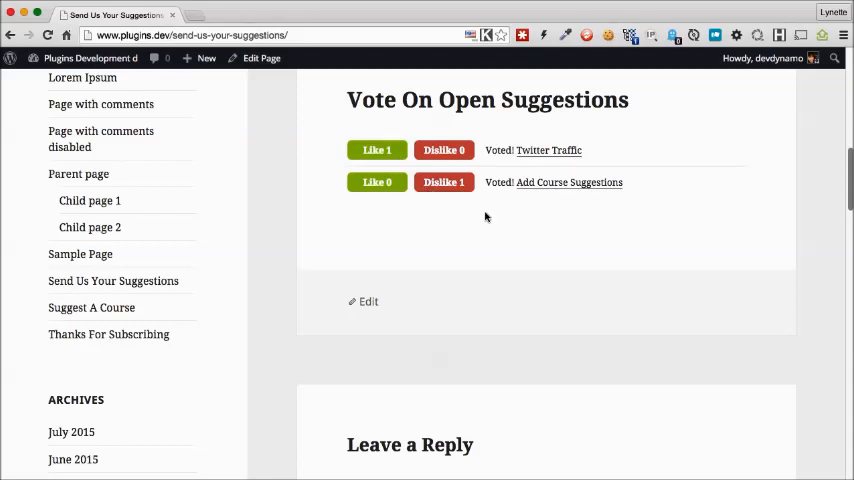
{"action": "mouse_move", "coordinate": [528, 197]}
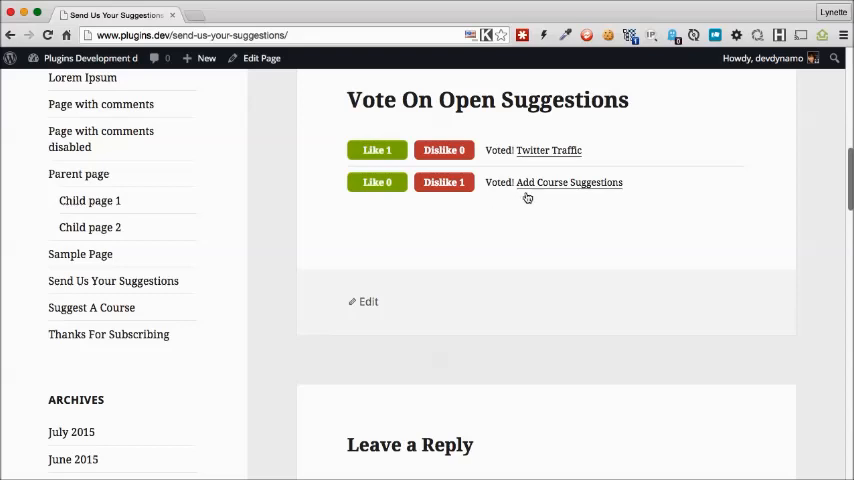
{"action": "left_click", "coordinate": [569, 182]}
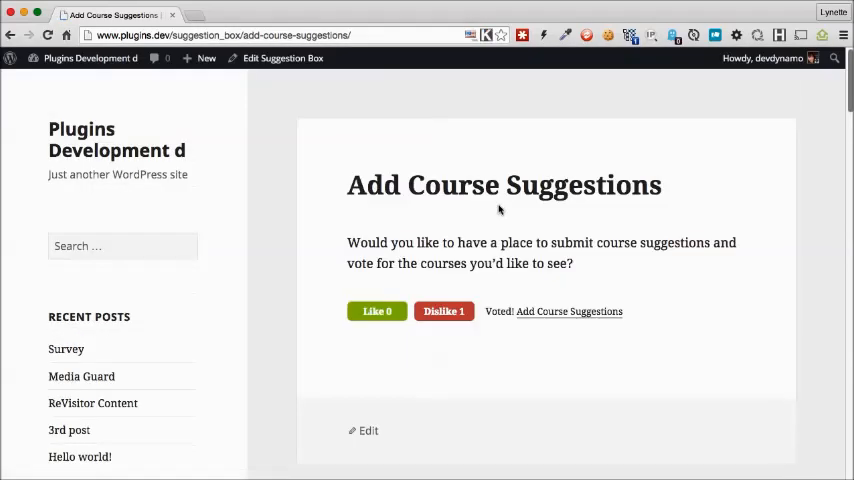
{"action": "mouse_move", "coordinate": [430, 242]}
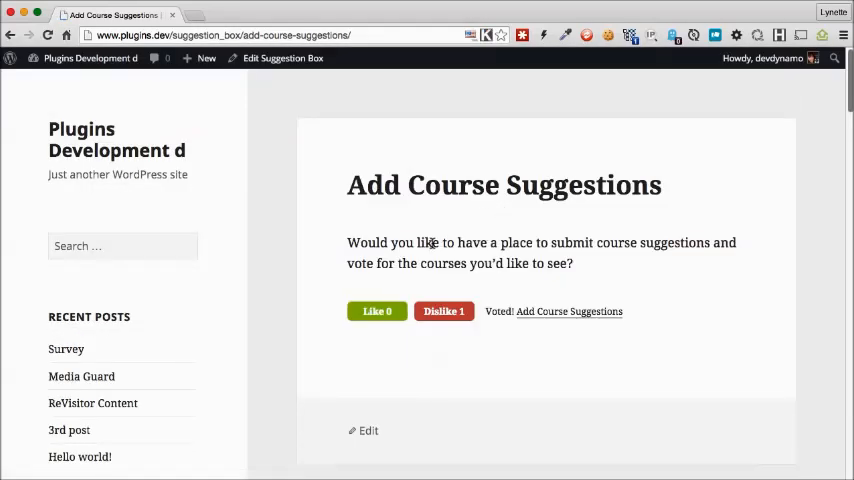
{"action": "mouse_move", "coordinate": [578, 265]}
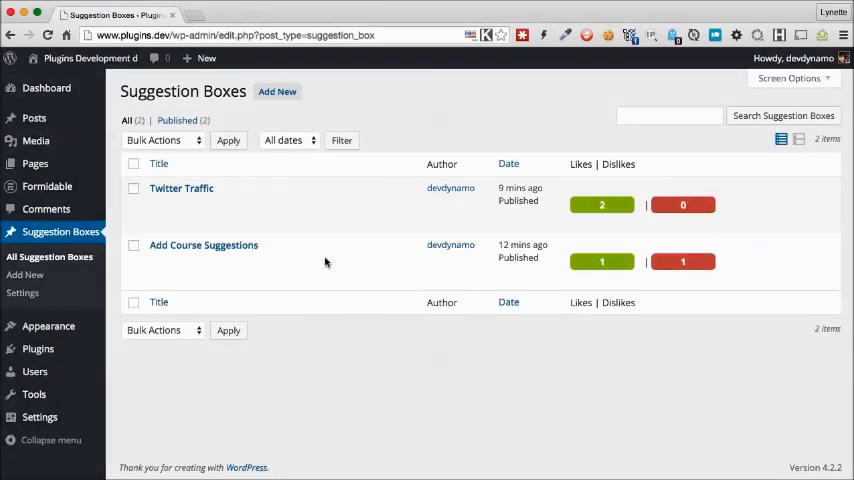
Step: Give Twitter Traffic End Voting and Show Result when Voting is Ended, and update it
{"action": "left_click", "coordinate": [181, 188]}
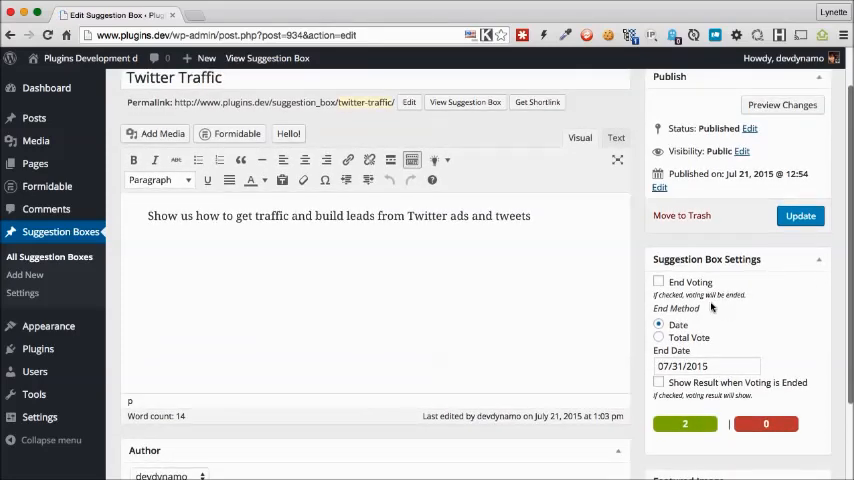
{"action": "left_click", "coordinate": [659, 281]}
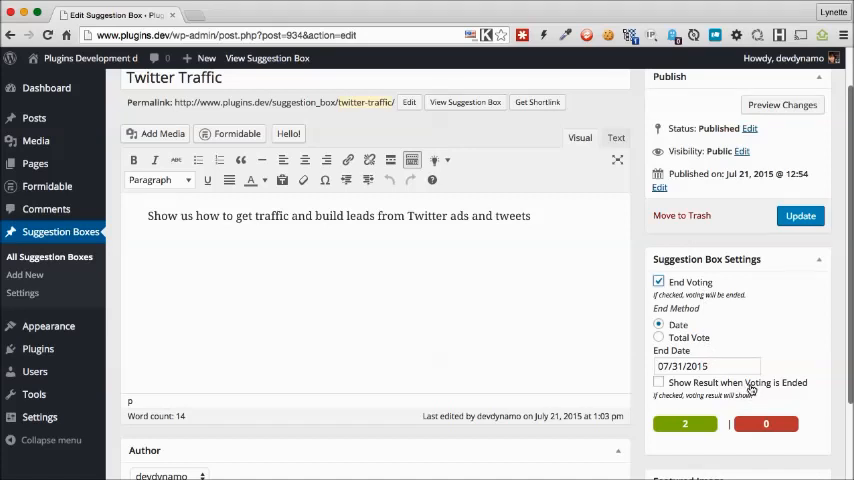
{"action": "left_click", "coordinate": [658, 382]}
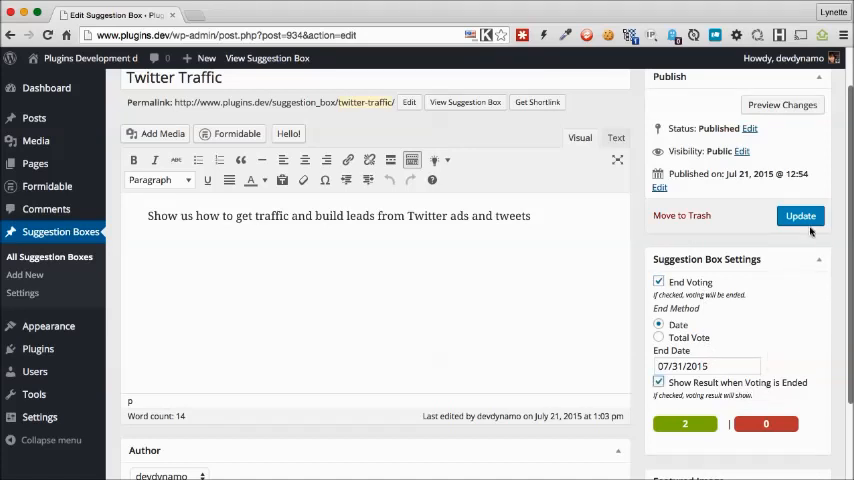
{"action": "left_click", "coordinate": [800, 215]}
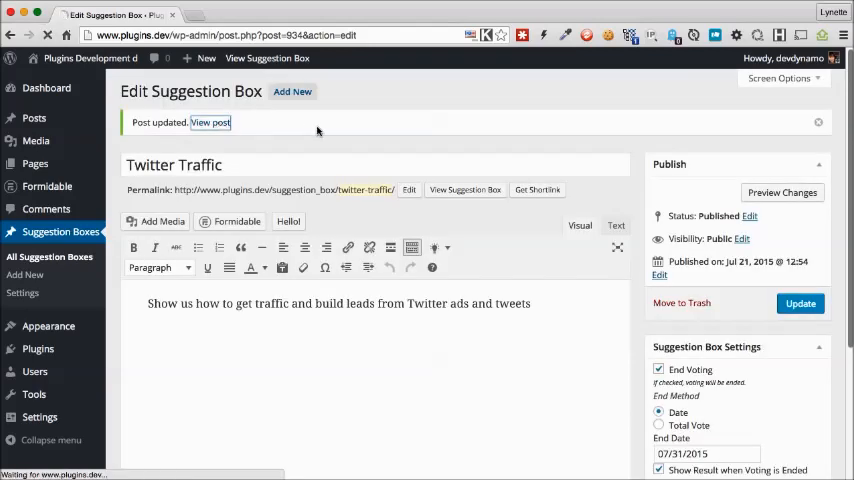
Step: View the updated Twitter Traffic suggestion showing Like winning with 2 votes
{"action": "left_click", "coordinate": [210, 122]}
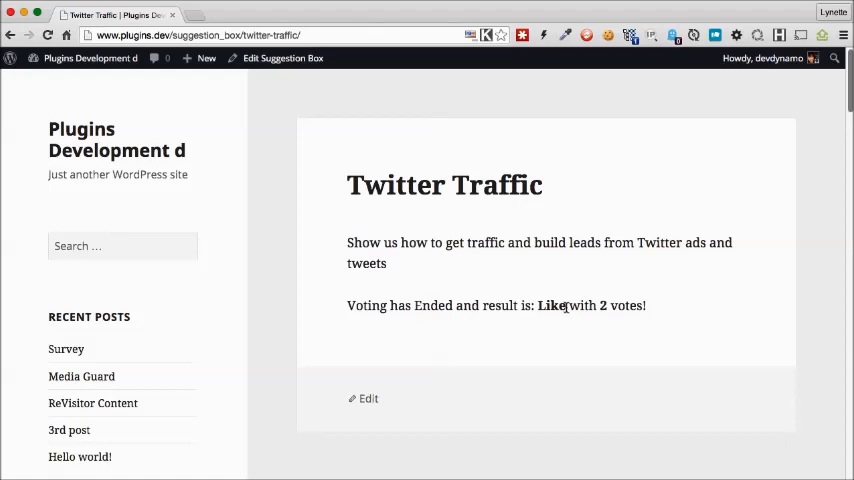
{"action": "mouse_move", "coordinate": [575, 270]}
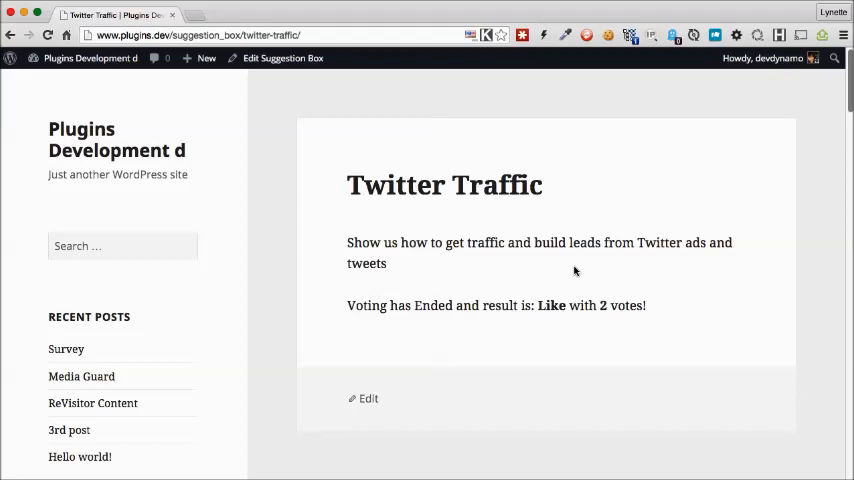
{"action": "mouse_move", "coordinate": [704, 96]}
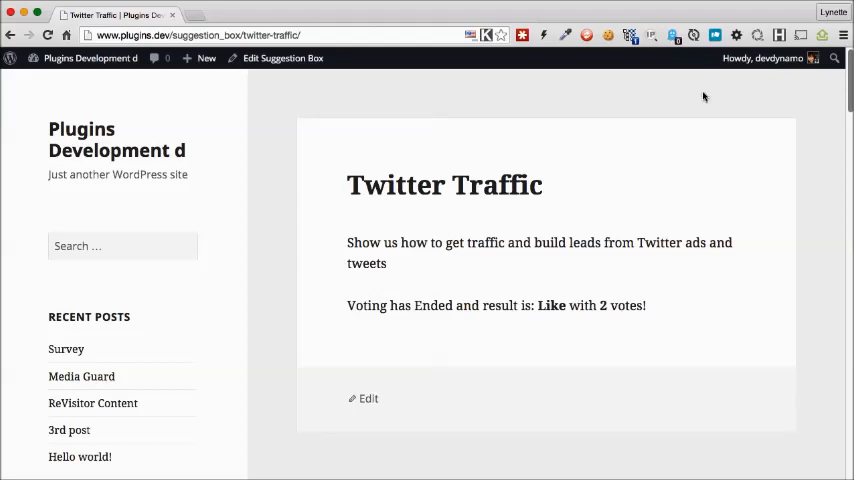